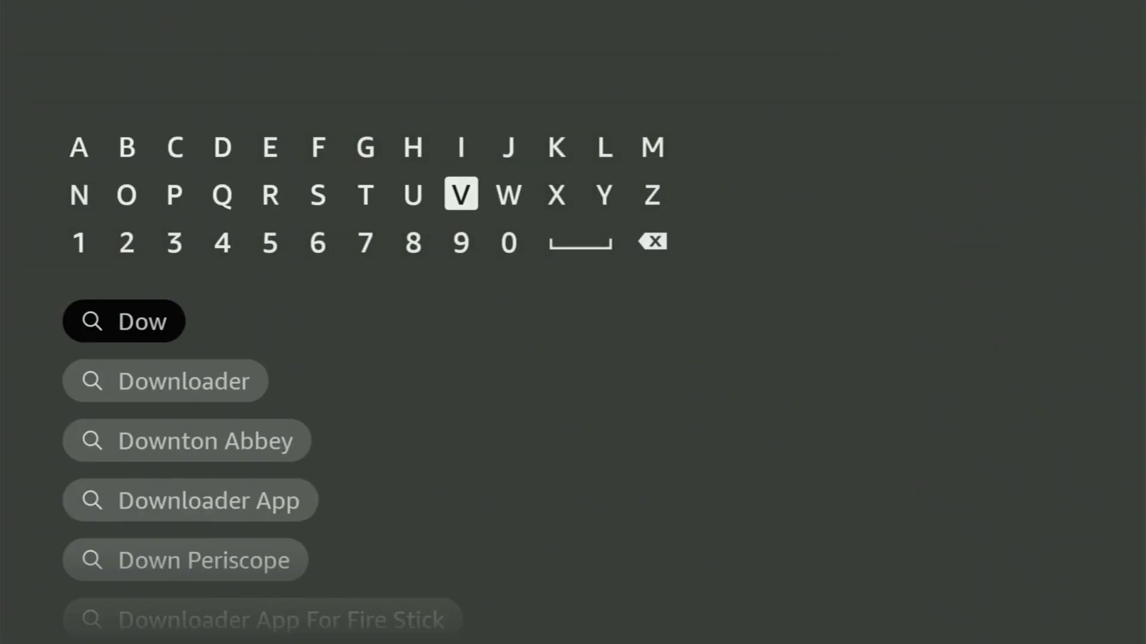
# Step: Search 'Down' and choose the Downloader suggestion to show its results
pyautogui.click(80, 195)
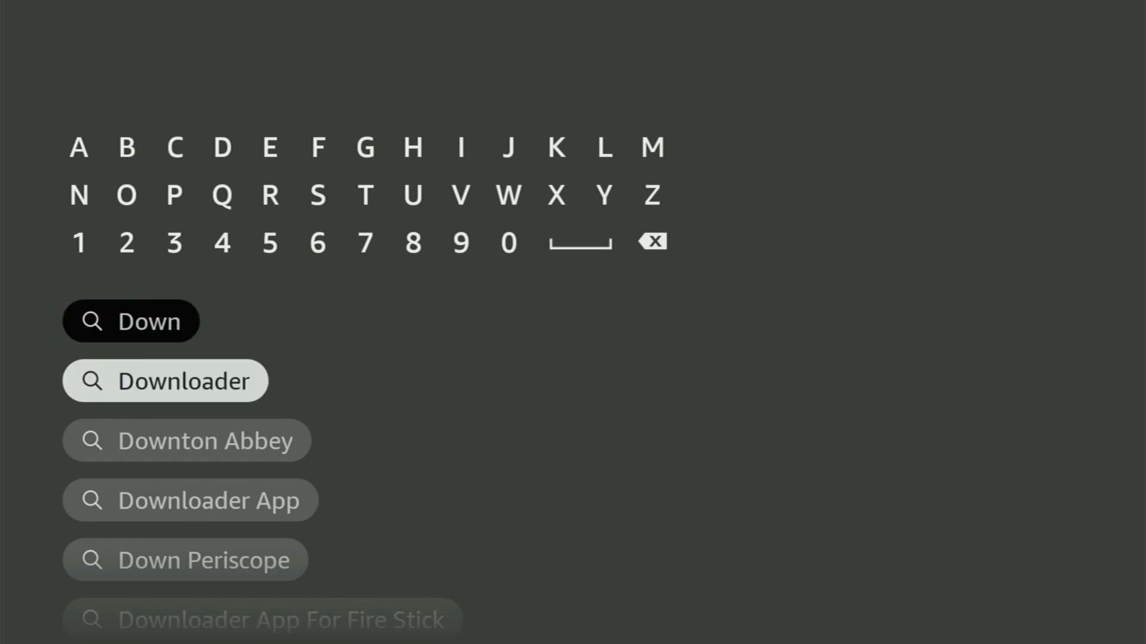
pyautogui.click(164, 381)
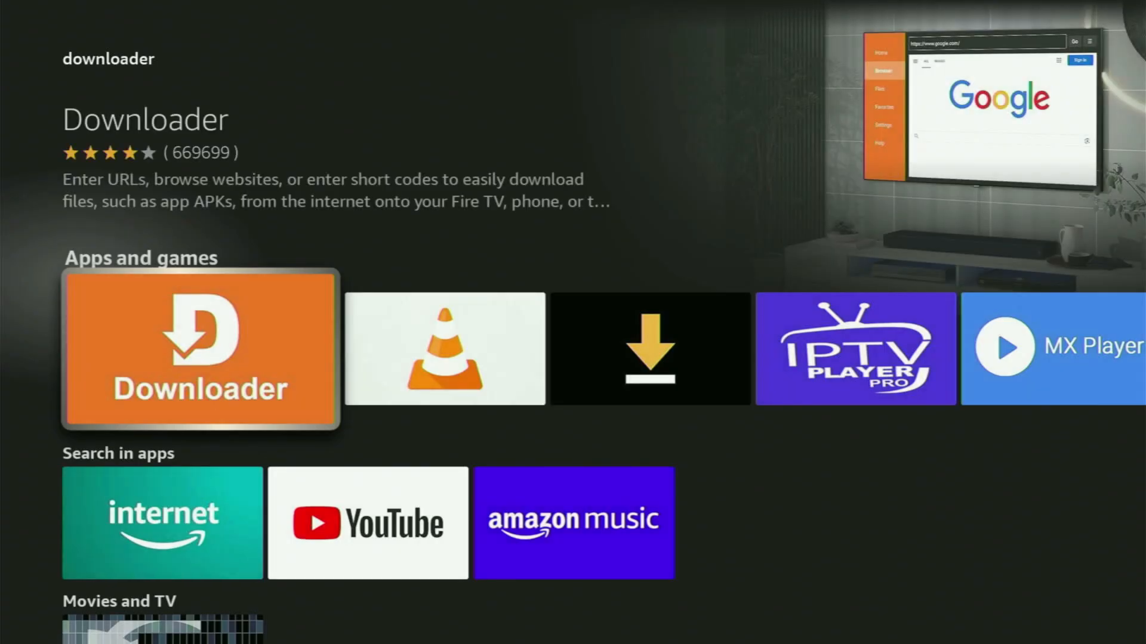
# Step: Return to the Fire TV home screen where Downloader now sits in the apps row
pyautogui.press('Right')
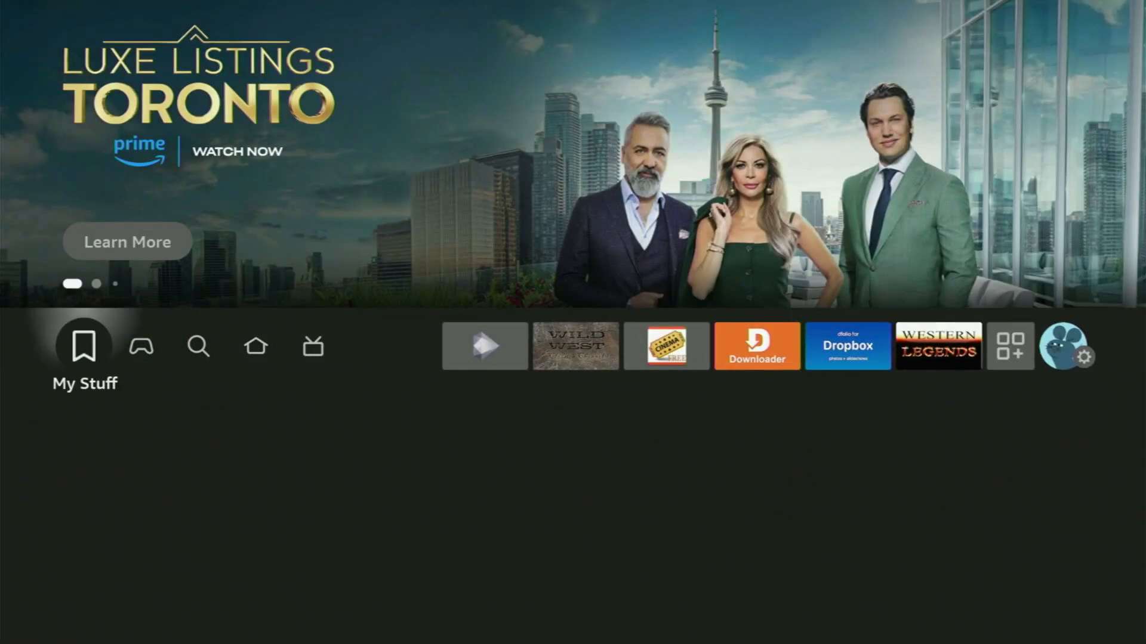
# Step: Go into Settings and bring up the My Fire TV page
pyautogui.click(1084, 355)
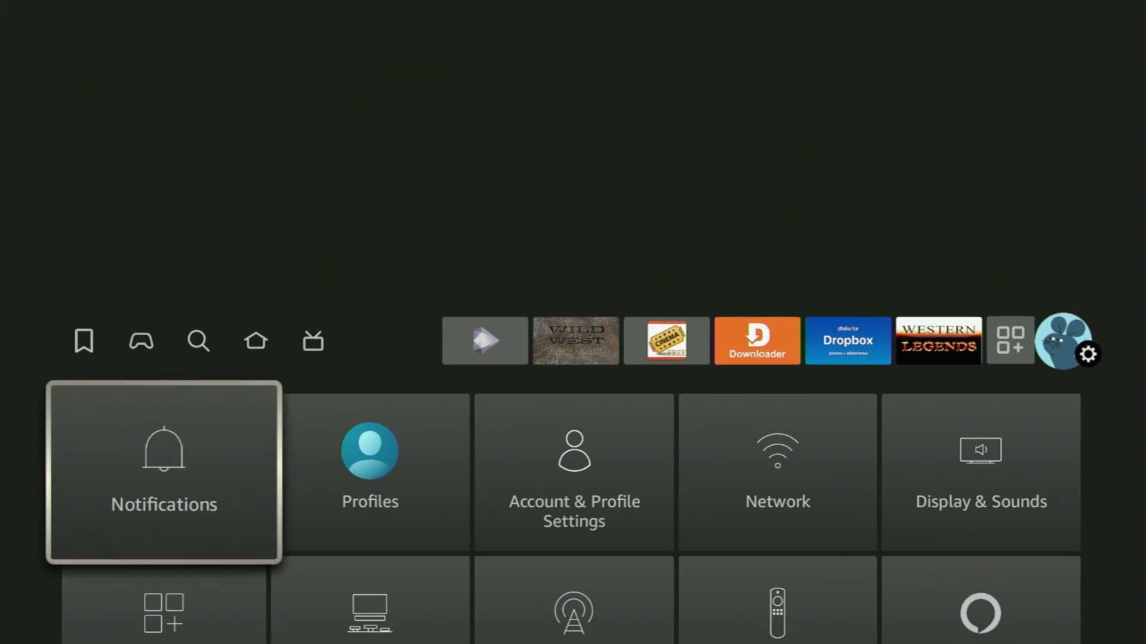
pyautogui.scroll(-3)
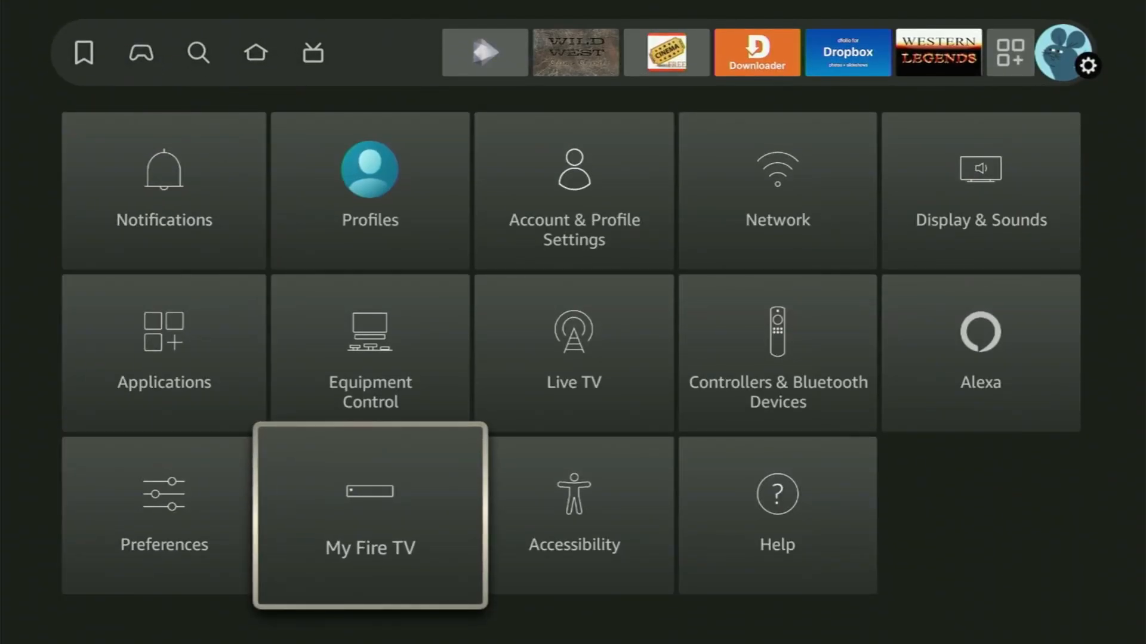
pyautogui.click(370, 547)
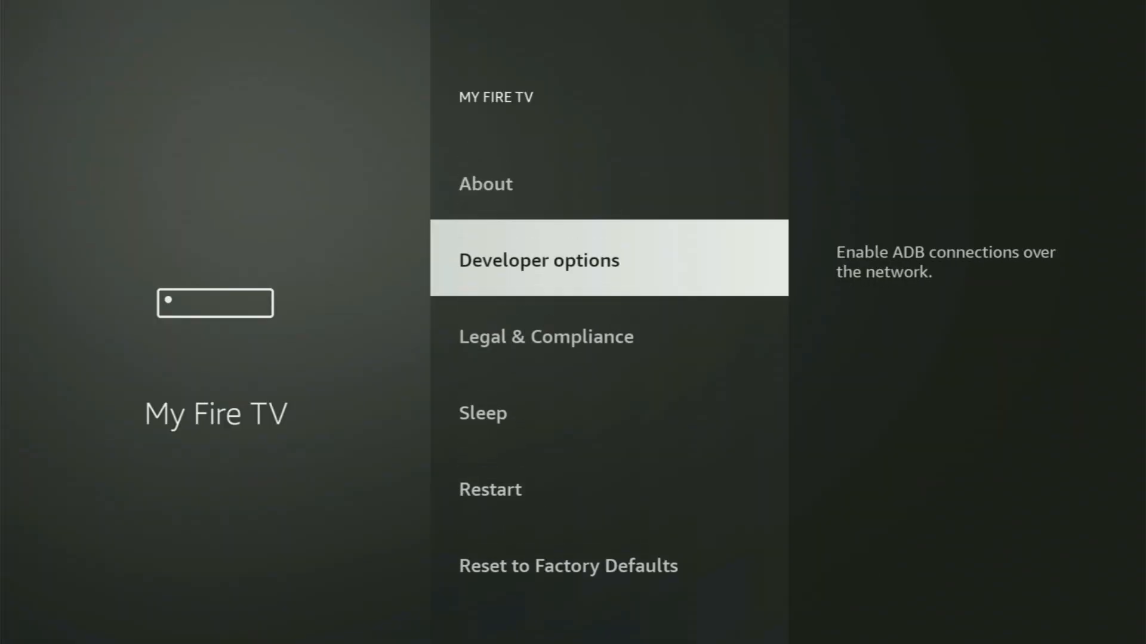
# Step: Unlock developer options via the device name in About, then reach Developer Options with ADB debugging ON
pyautogui.press('up')
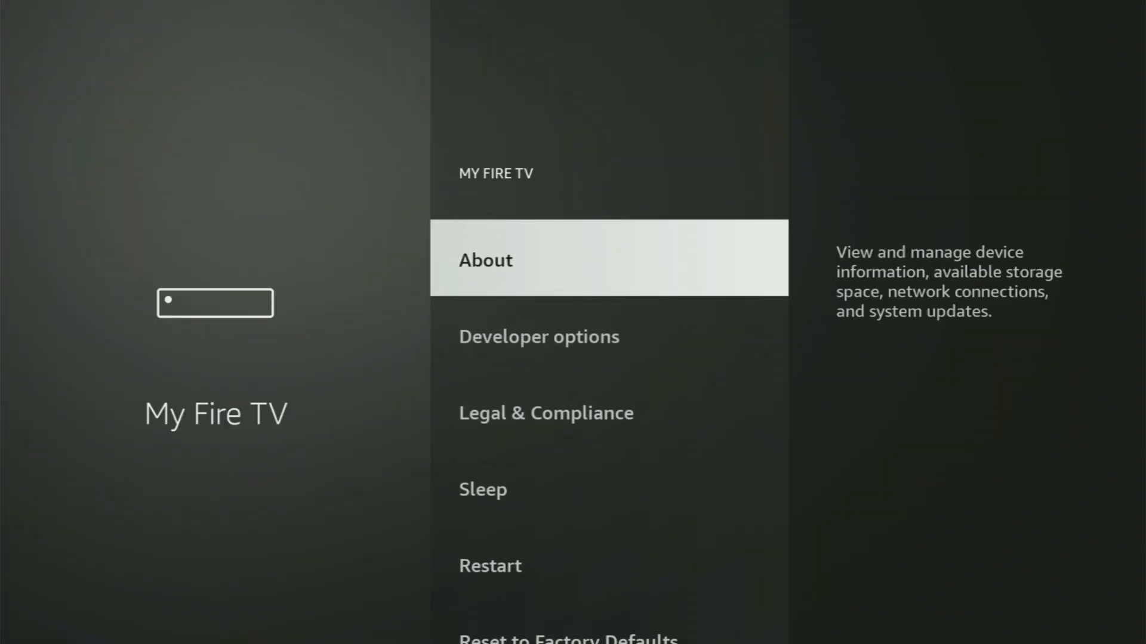
pyautogui.press('Down')
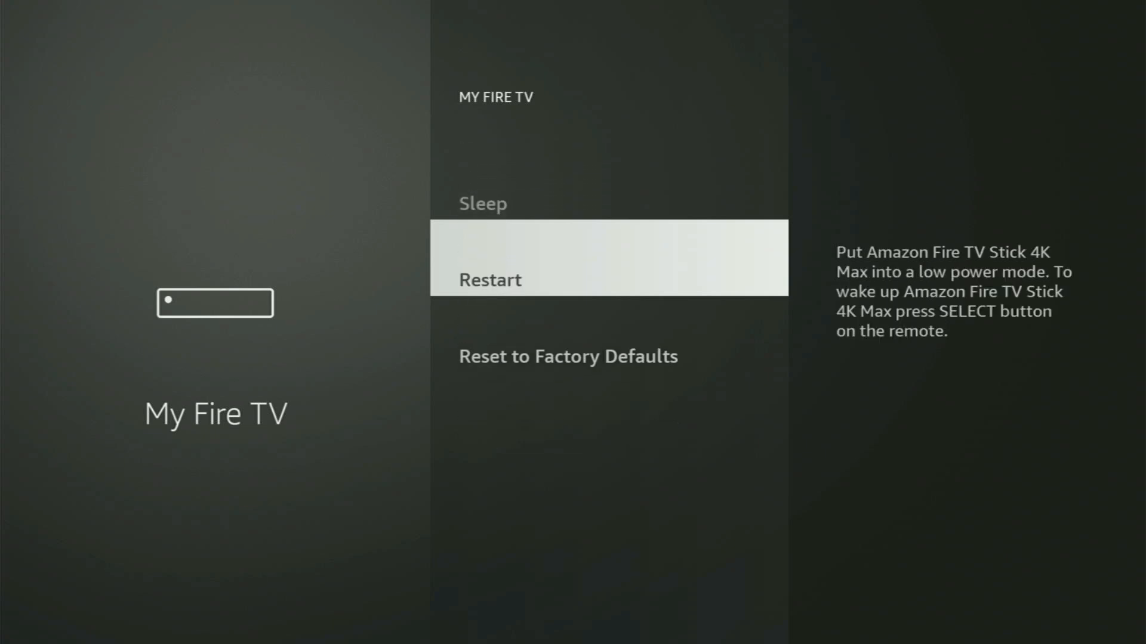
pyautogui.press('Down')
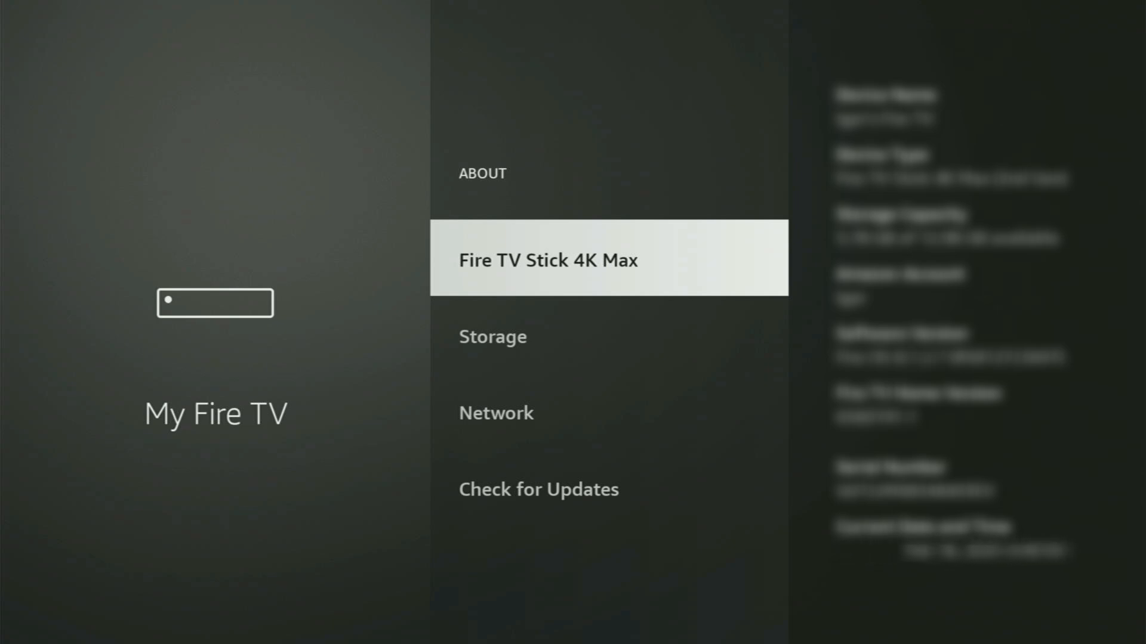
pyautogui.click(548, 260)
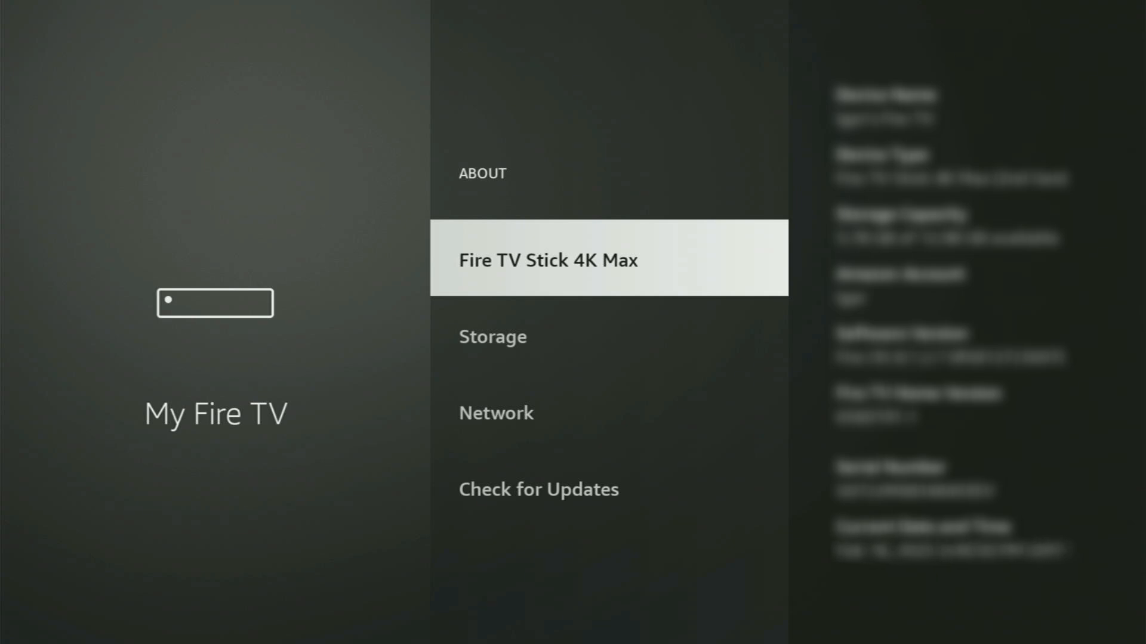
pyautogui.press('Back')
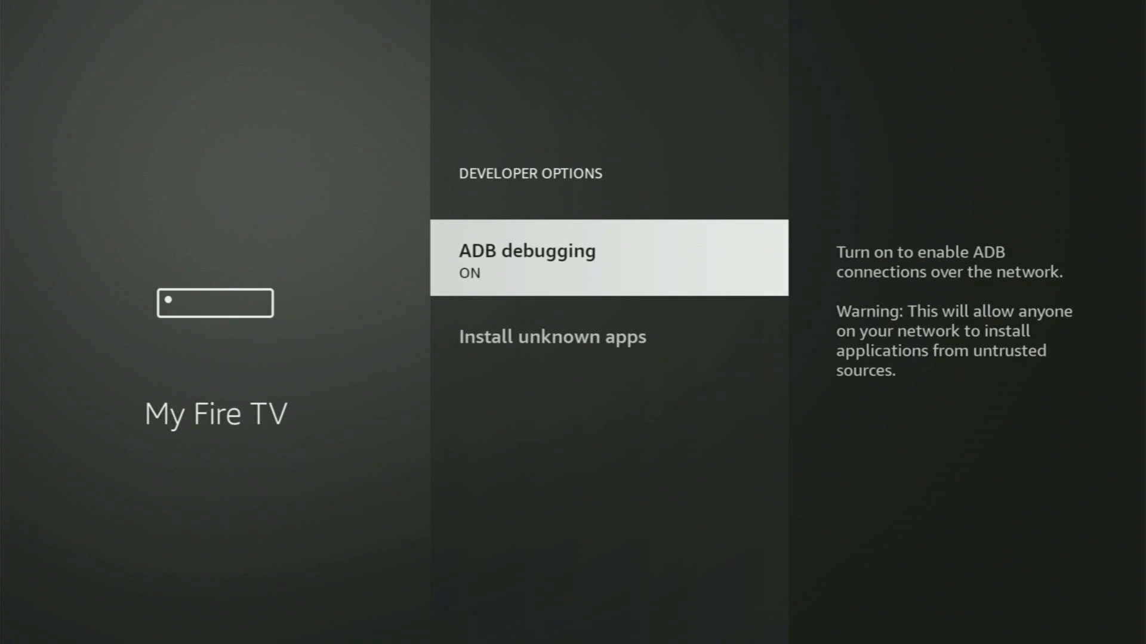
# Step: Verify Downloader is ON under Install unknown apps and go back home
pyautogui.press('down')
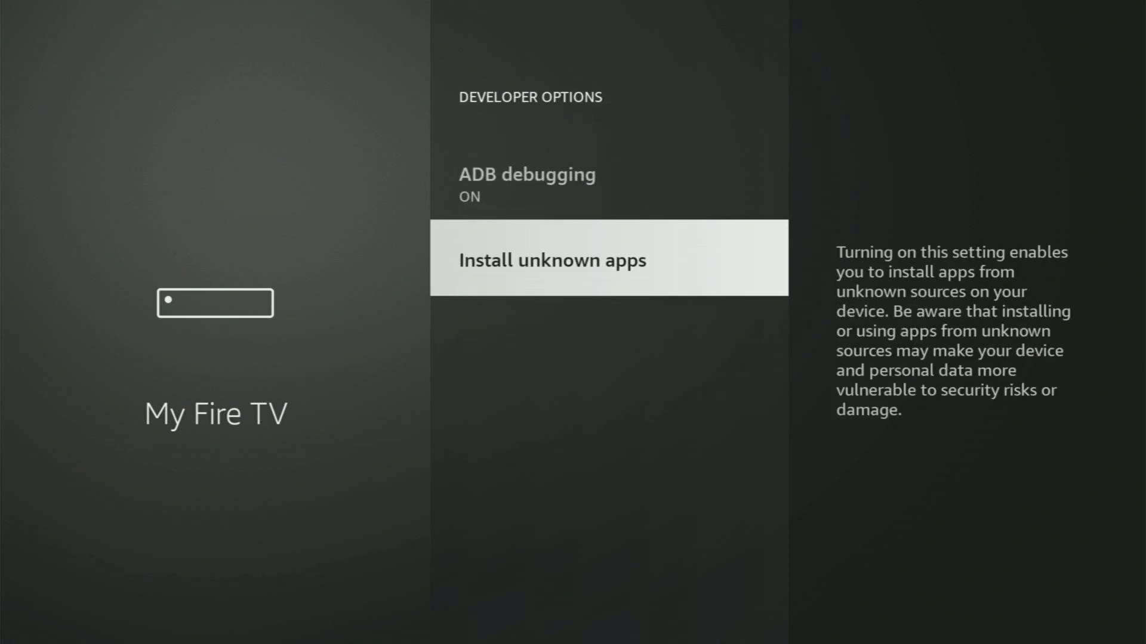
pyautogui.click(552, 260)
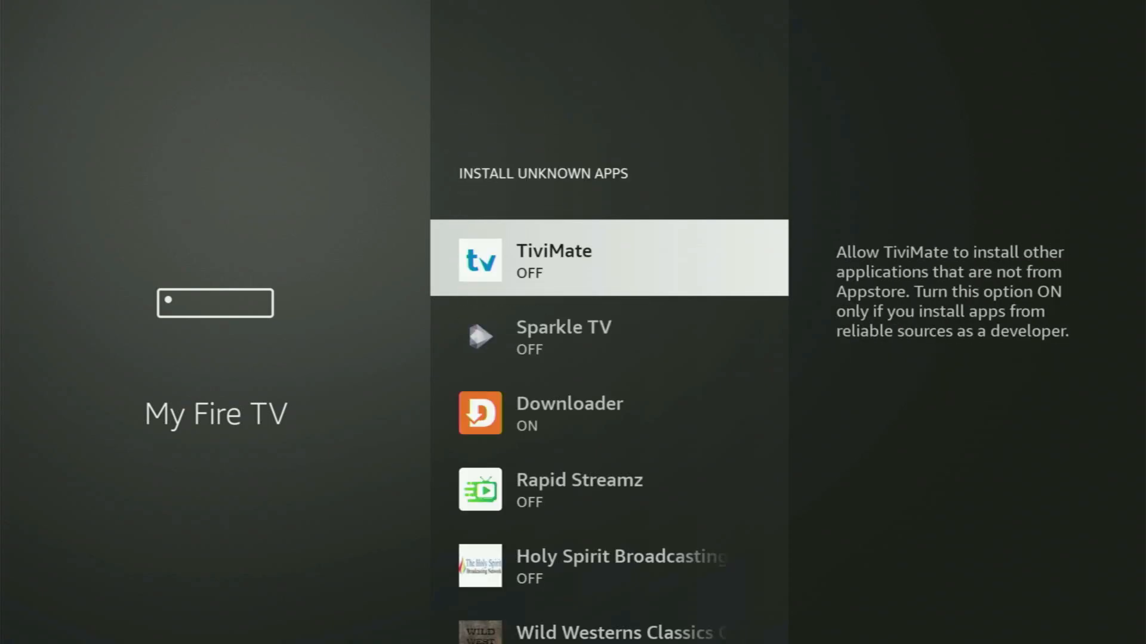
pyautogui.scroll(-3)
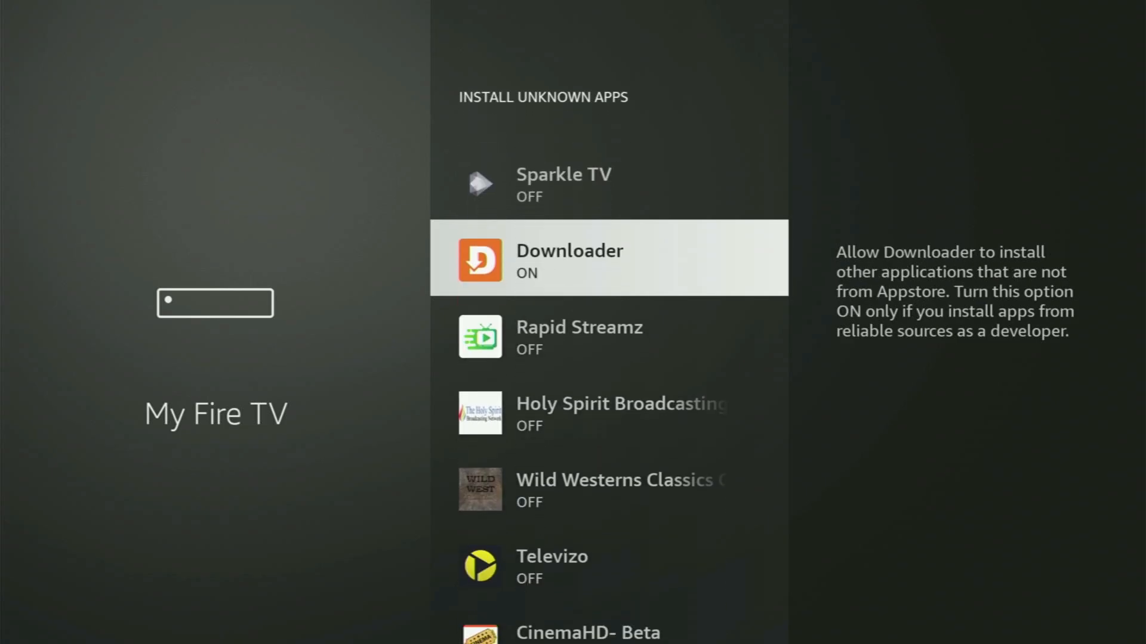
pyautogui.click(606, 260)
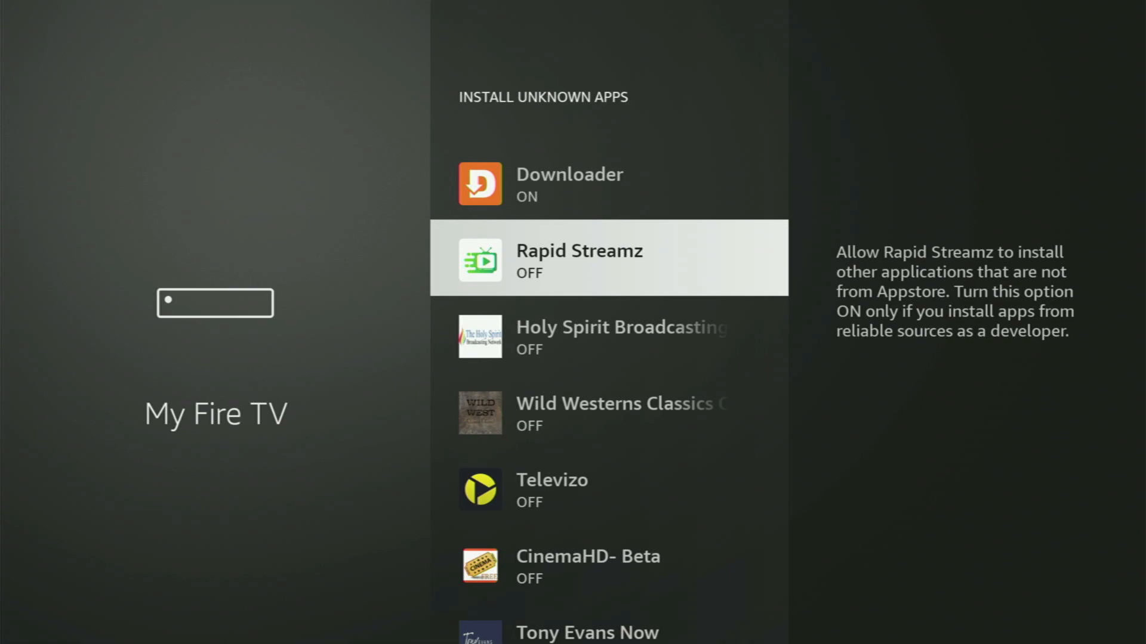
pyautogui.scroll(-3)
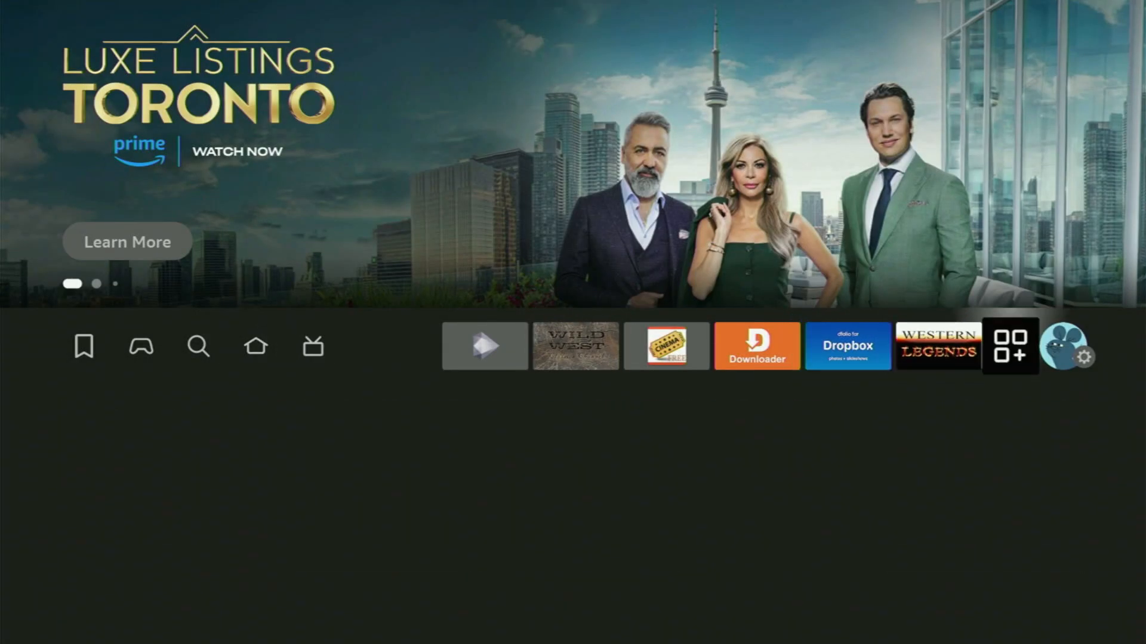
# Step: Show the Your Apps & Channels grid and move toward the NordVPN tile
pyautogui.click(1011, 346)
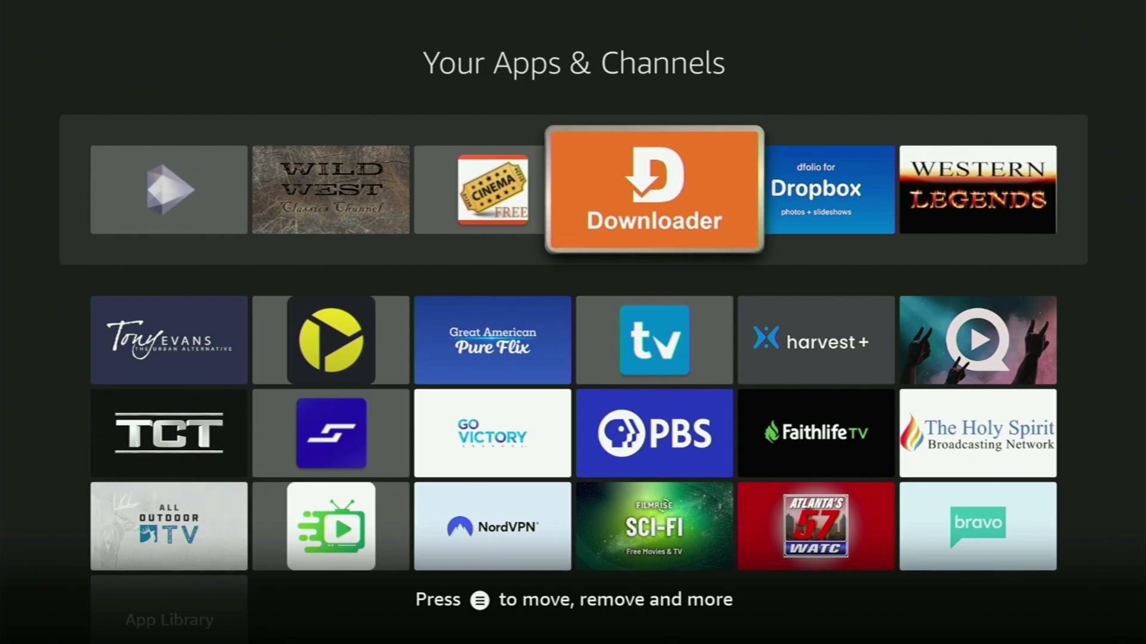
pyautogui.press('down')
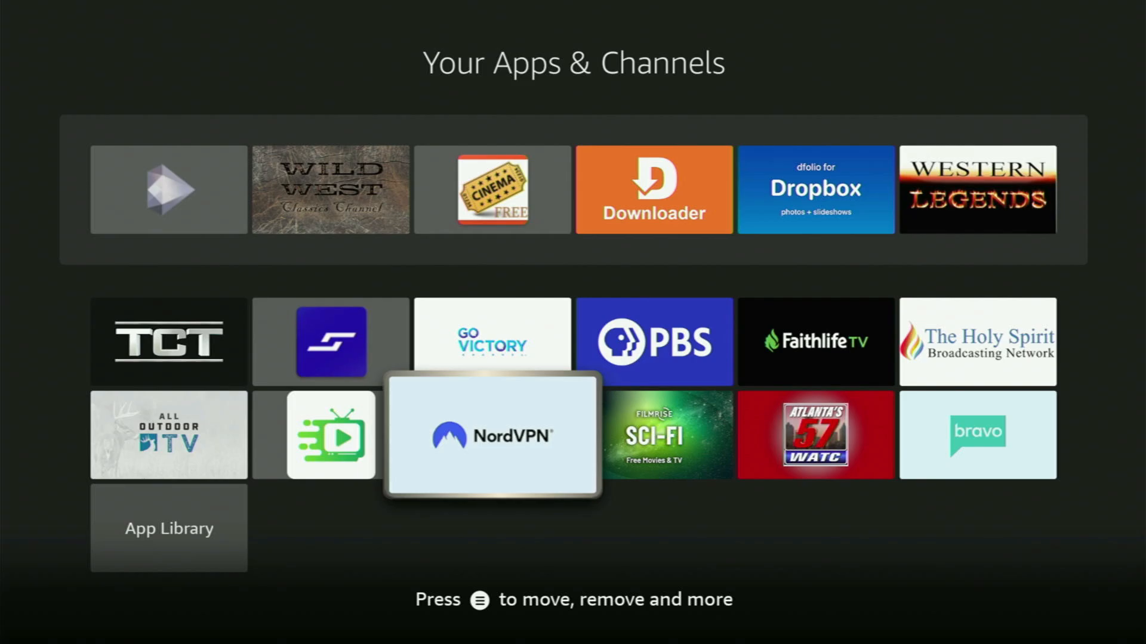
# Step: Launch NordVPN connected to Ukraine – Kyiv #61 and browse the Countries server list
pyautogui.click(491, 435)
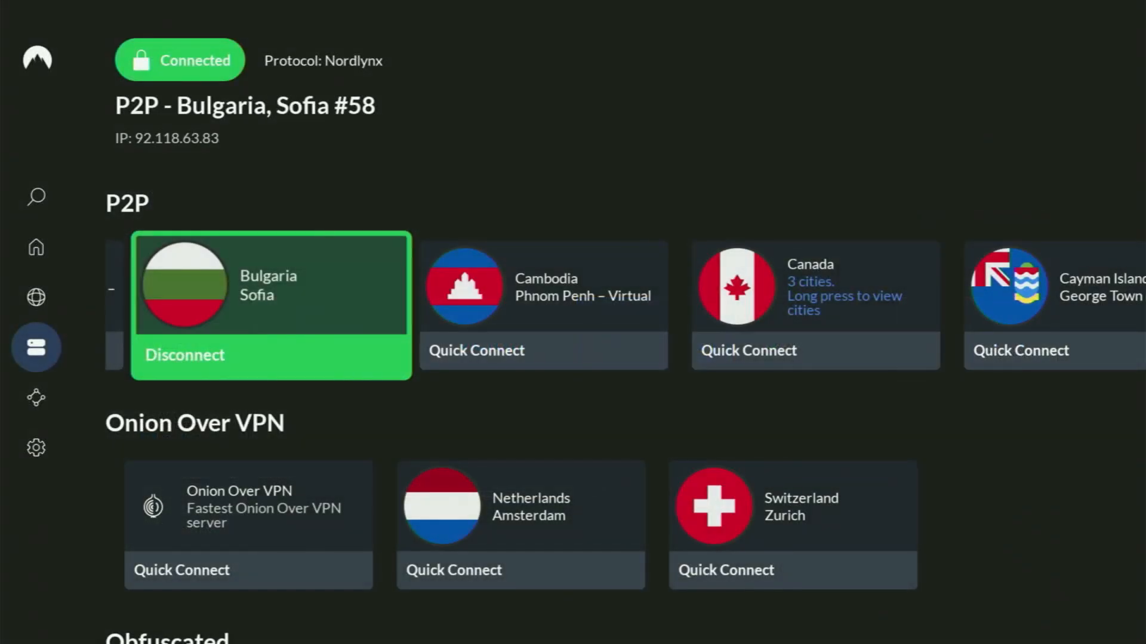
pyautogui.hscroll(-3)
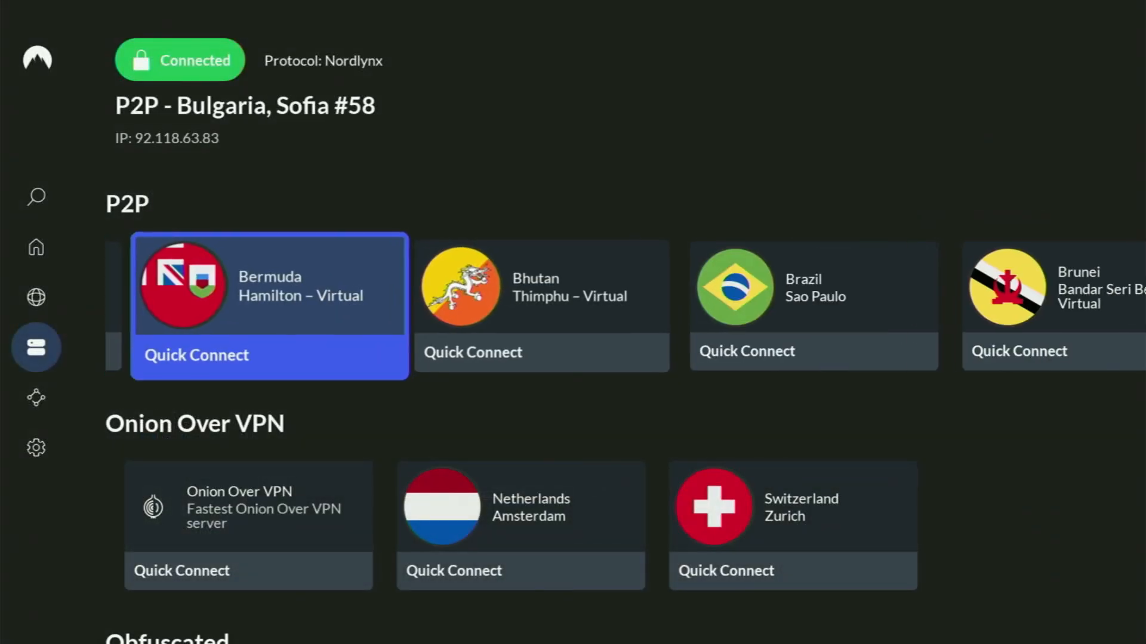
pyautogui.scroll(-3)
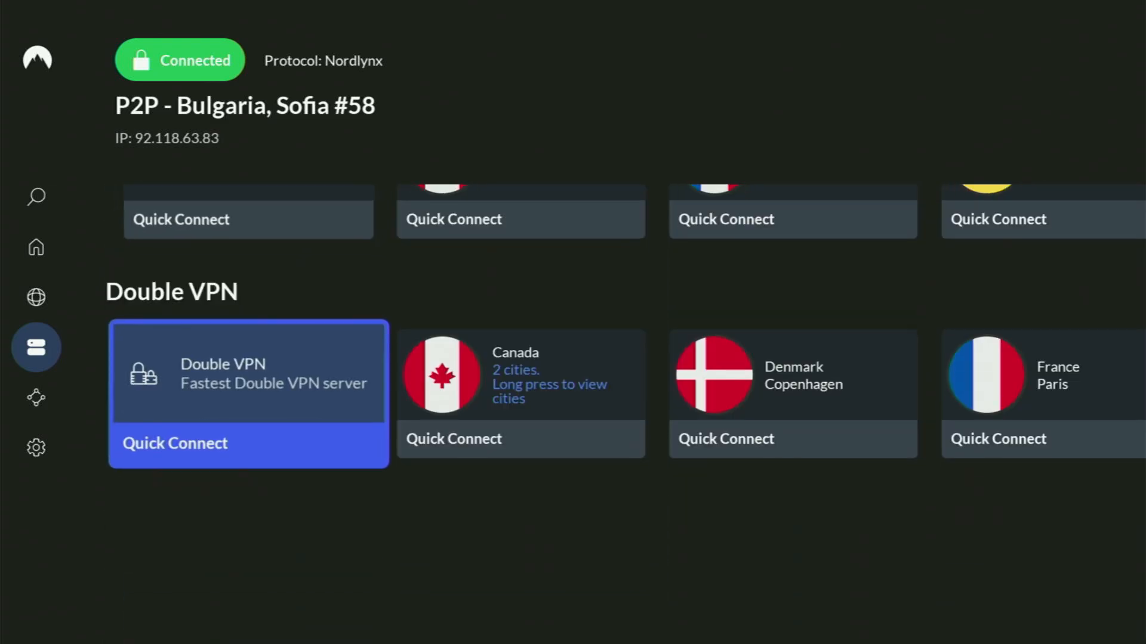
pyautogui.click(36, 299)
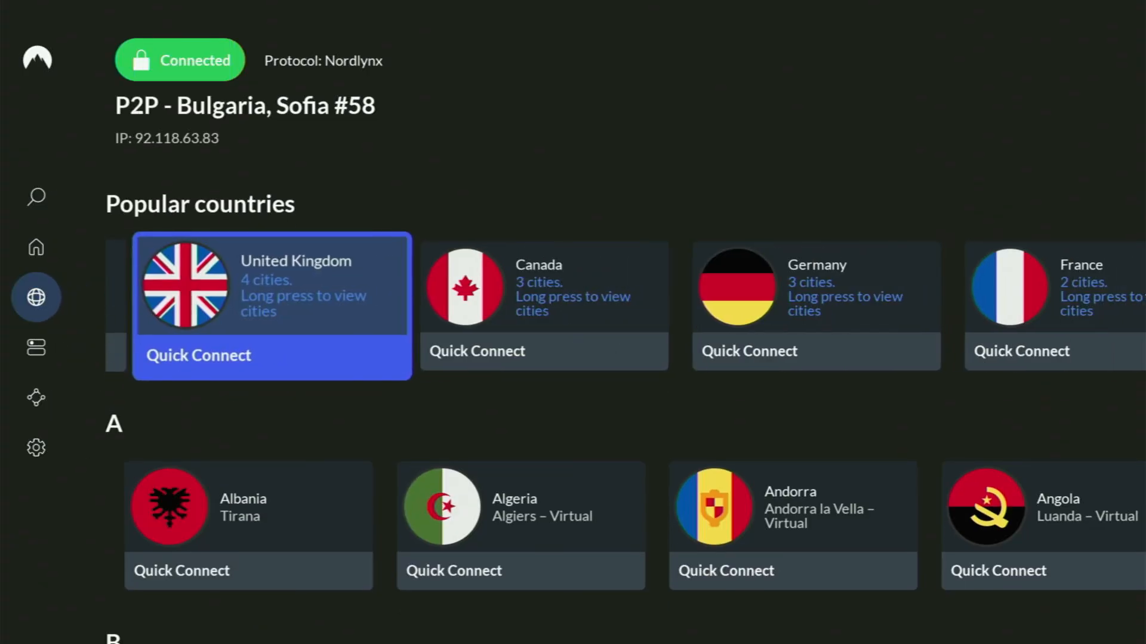
pyautogui.scroll(-3)
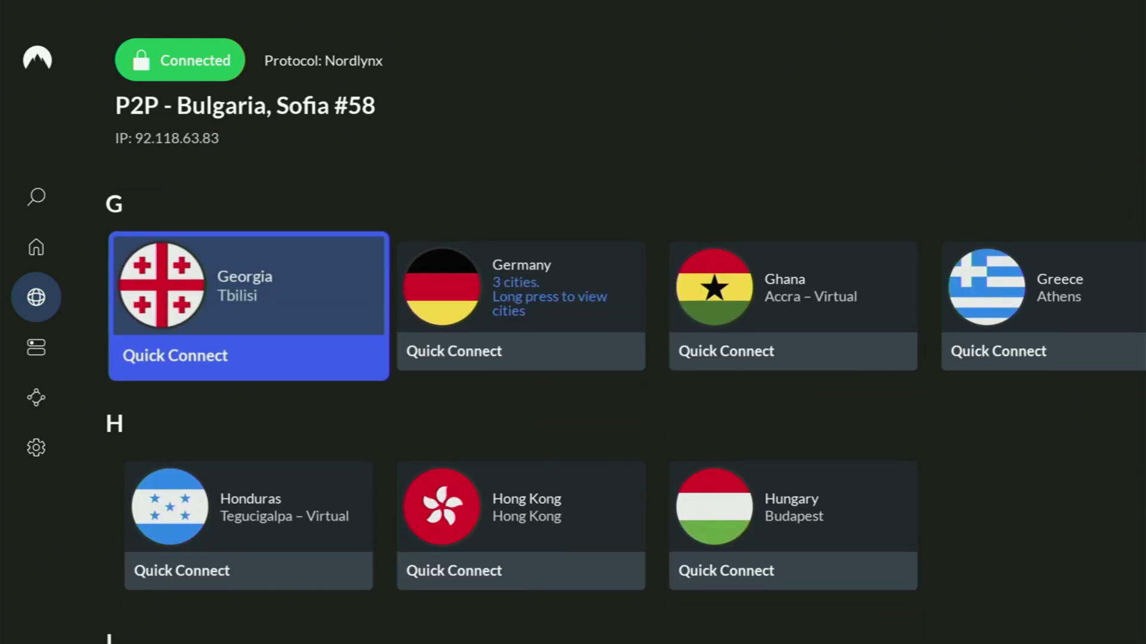
pyautogui.scroll(-3)
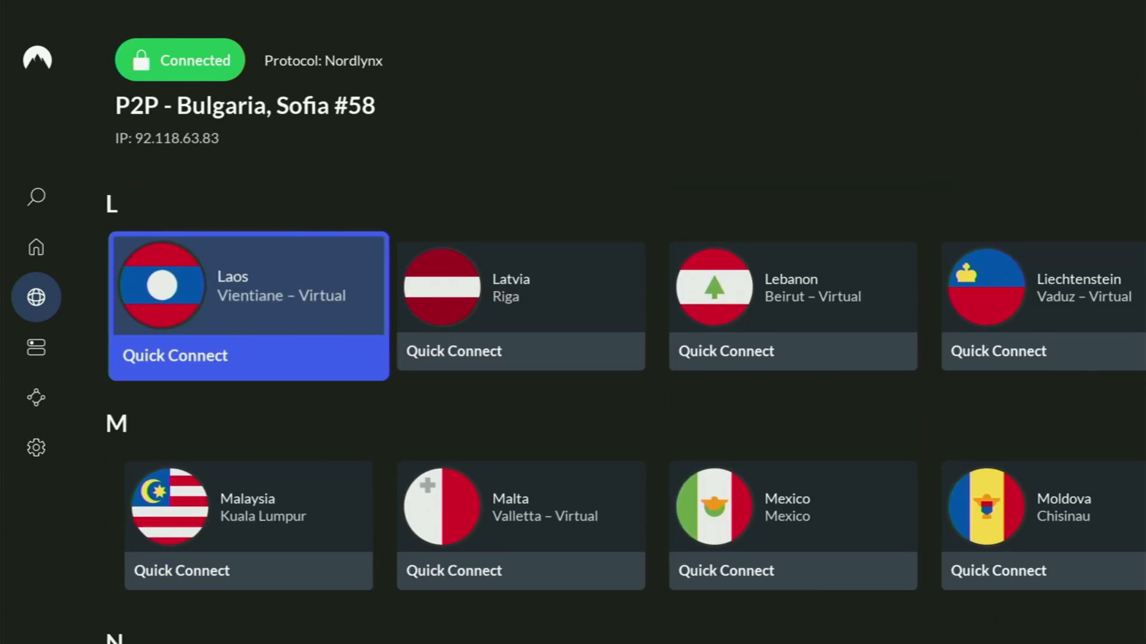
pyautogui.scroll(-3)
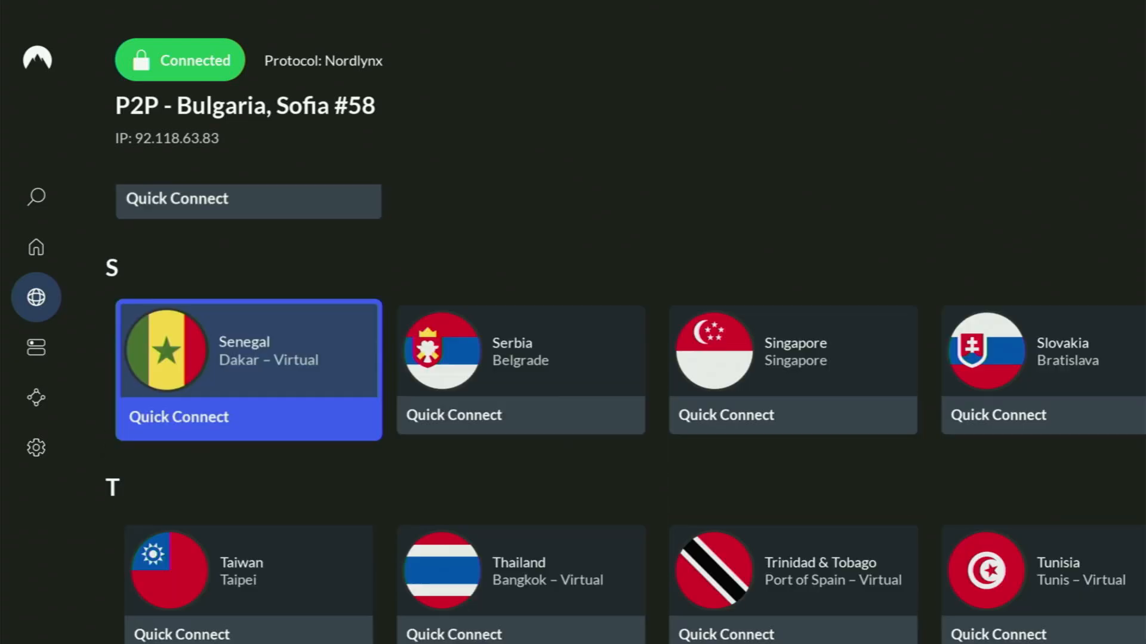
pyautogui.scroll(-3)
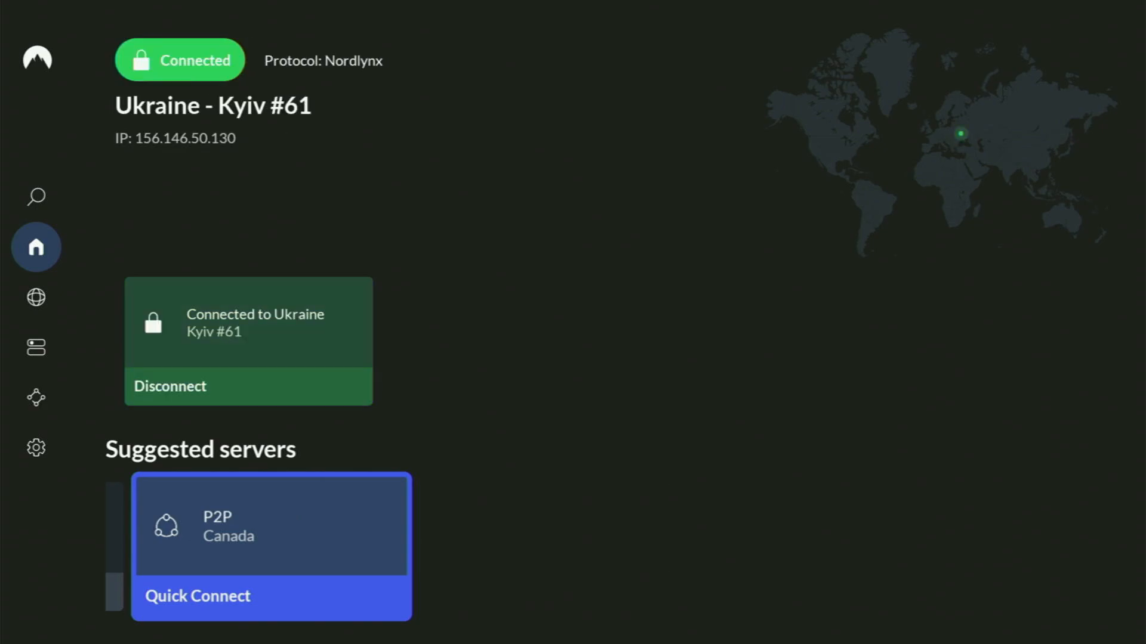
pyautogui.moveTo(36, 248)
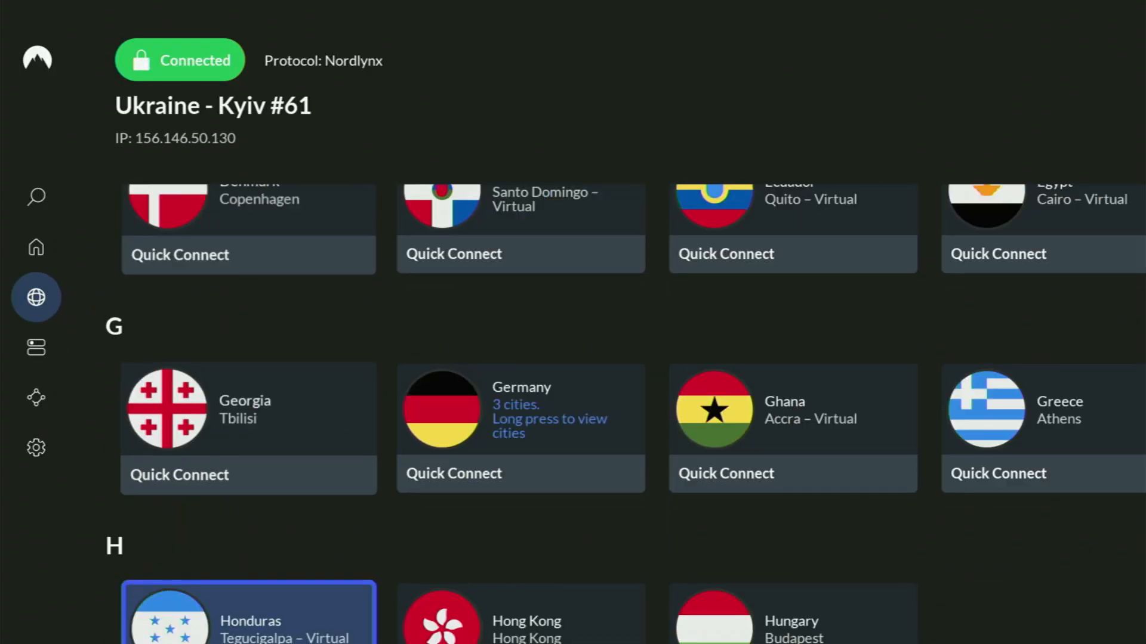
pyautogui.scroll(-3)
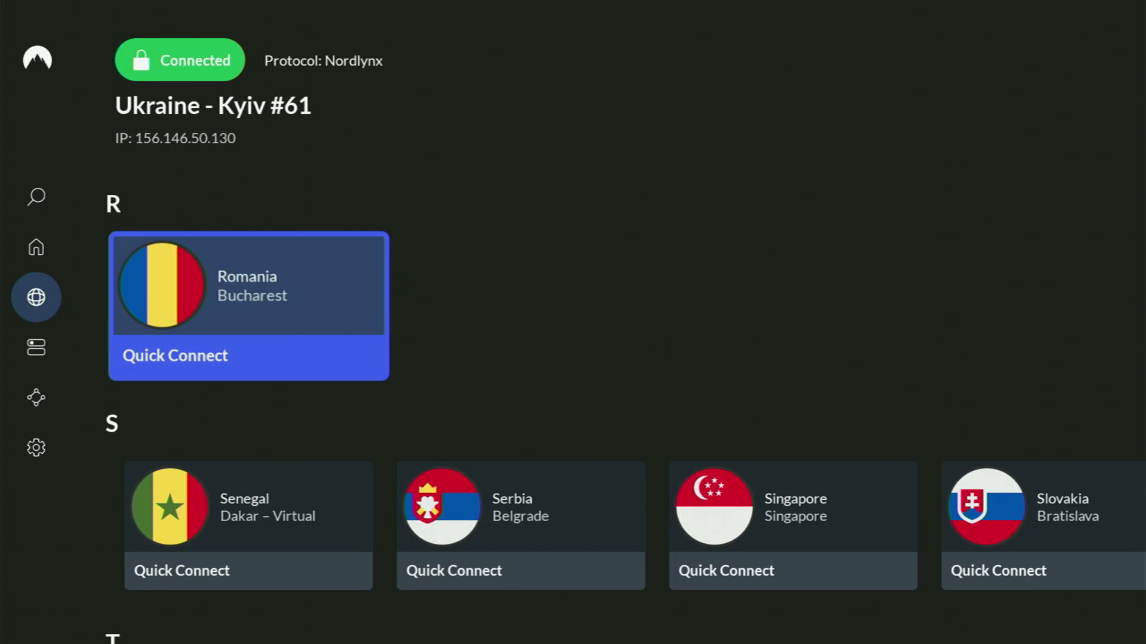
pyautogui.scroll(-3)
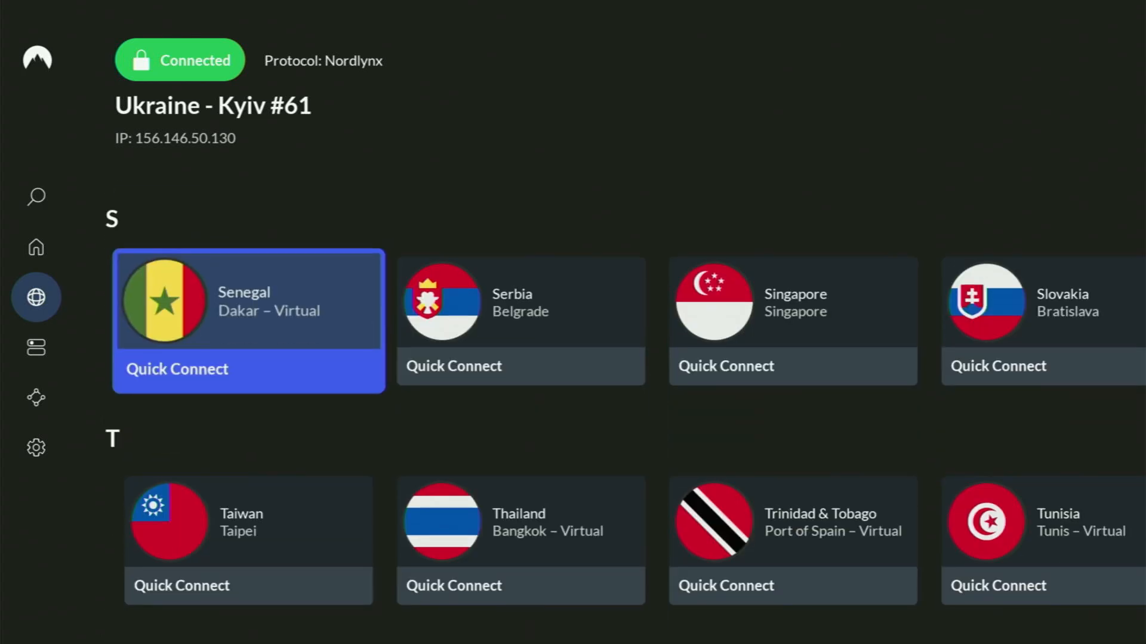
pyautogui.scroll(-3)
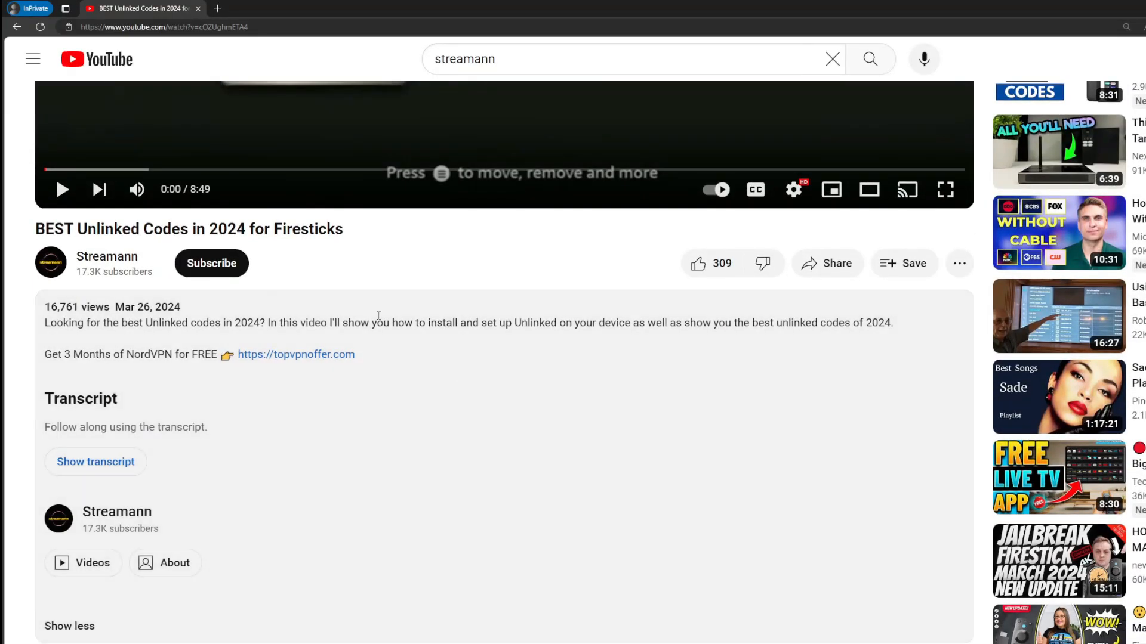
pyautogui.scroll(-3)
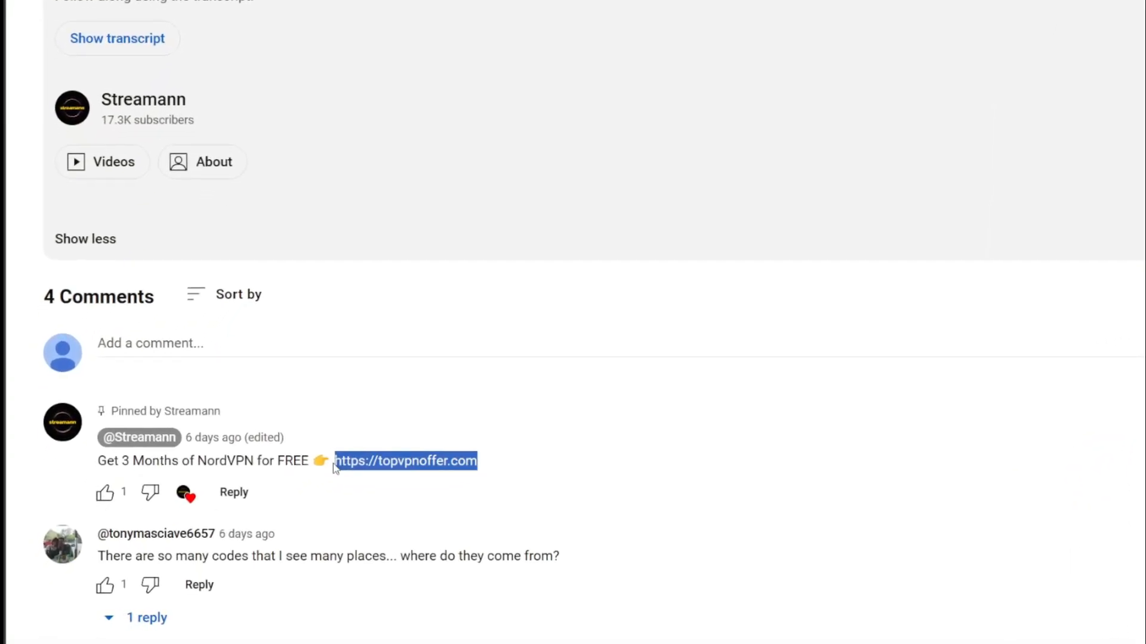
pyautogui.click(407, 461)
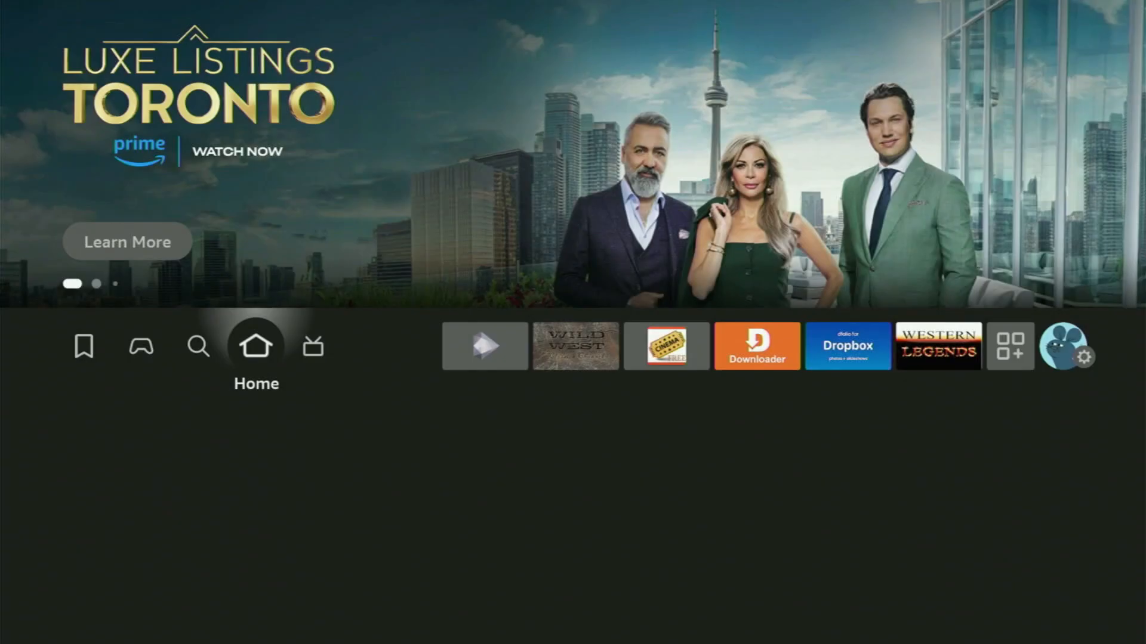
# Step: Launch Downloader from the home apps row to its URL entry page
pyautogui.click(757, 346)
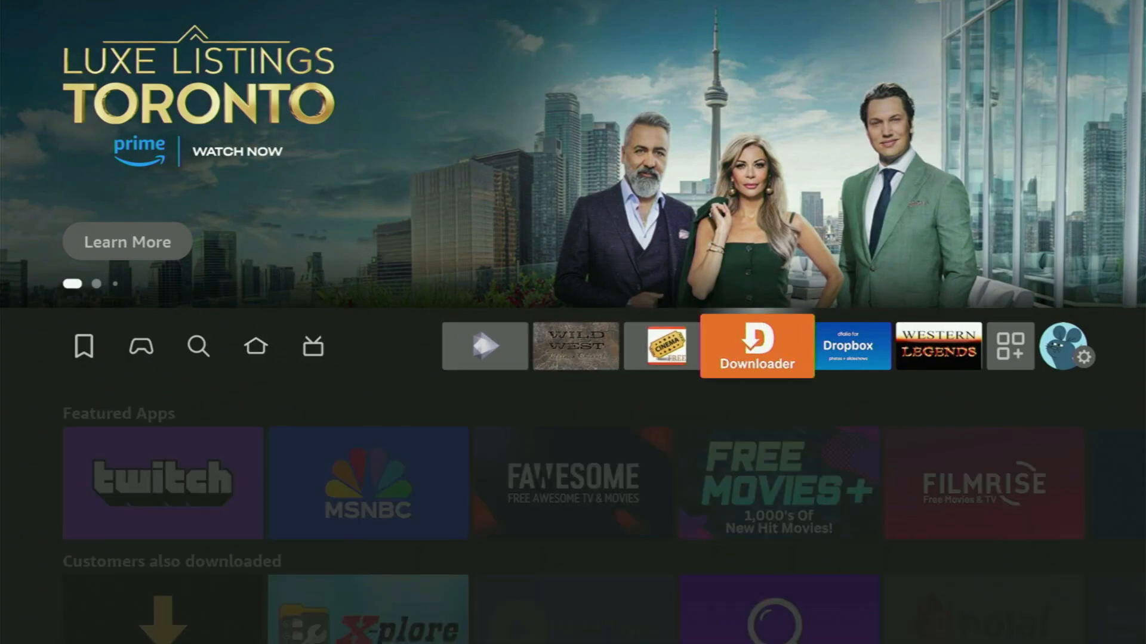
pyautogui.click(757, 346)
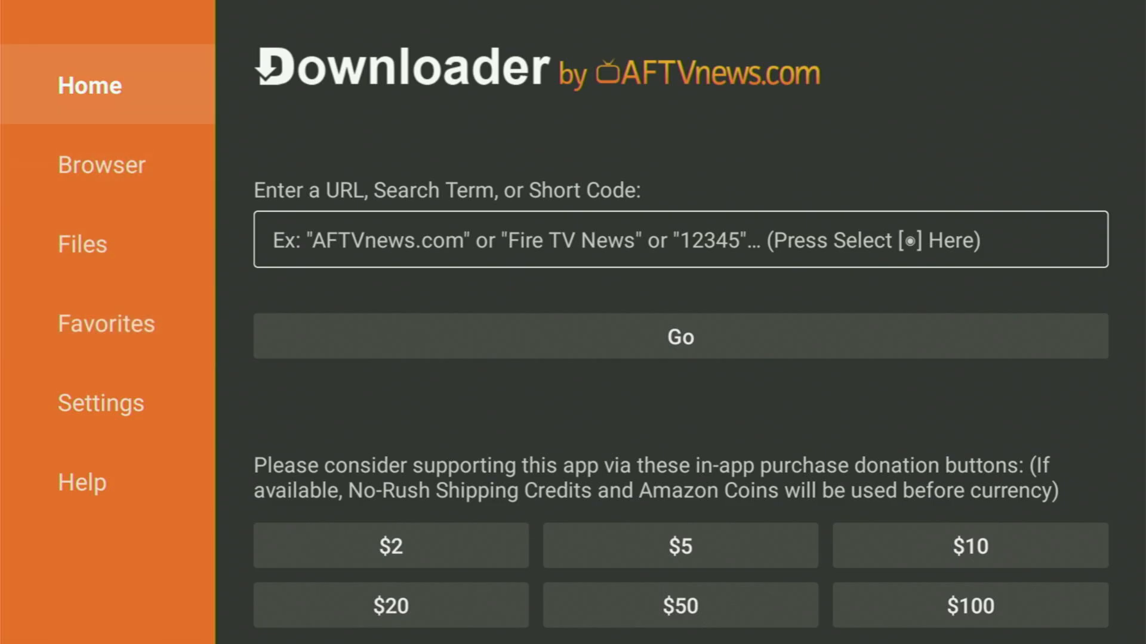
# Step: Enter the numeric short code in Downloader's address field, loading the OTT Navigator MediaFire page
pyautogui.click(678, 239)
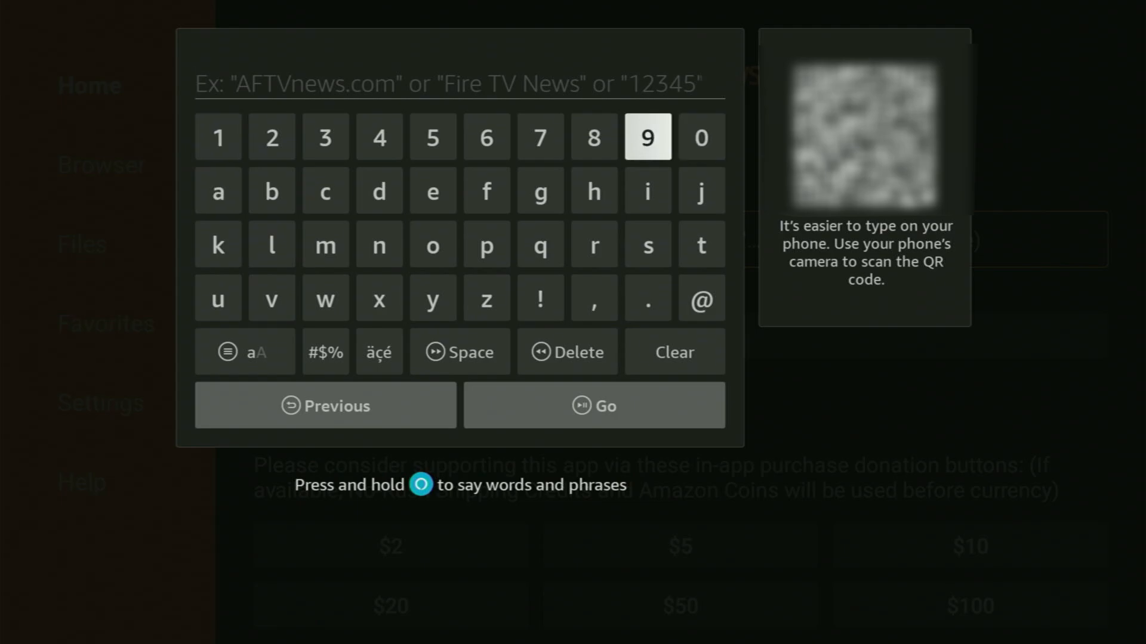
pyautogui.click(647, 136)
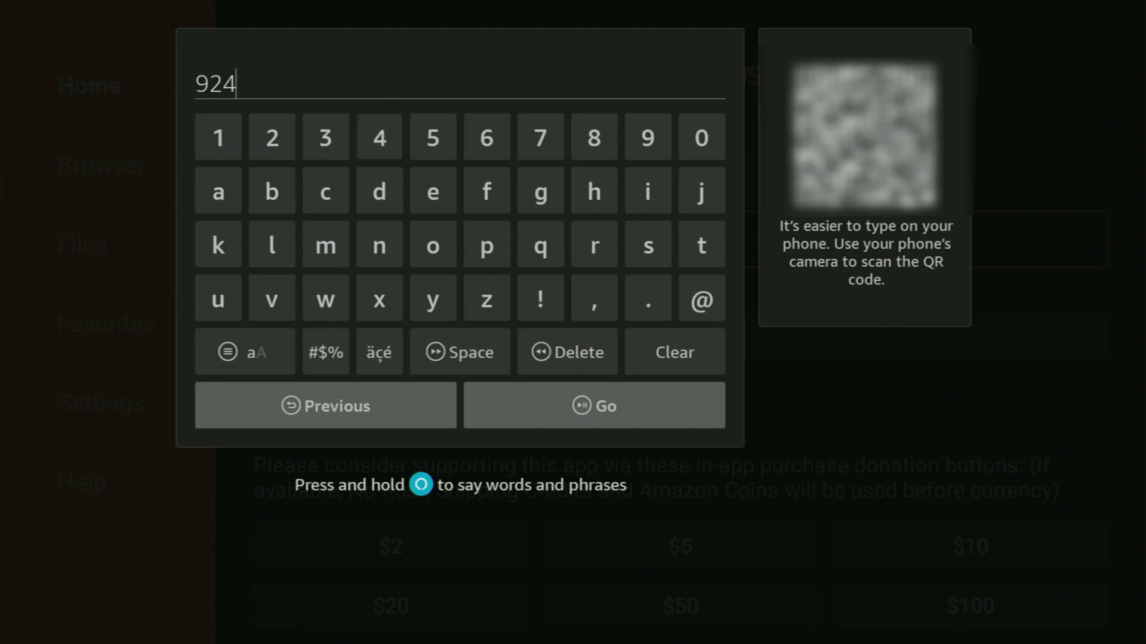
pyautogui.click(593, 137)
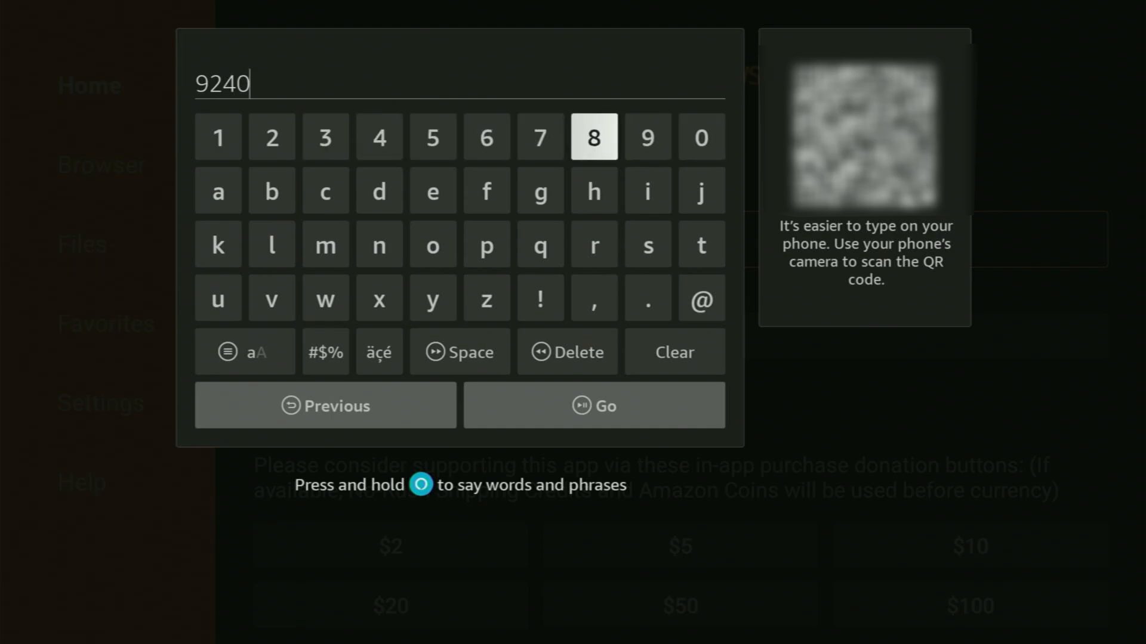
pyautogui.click(325, 136)
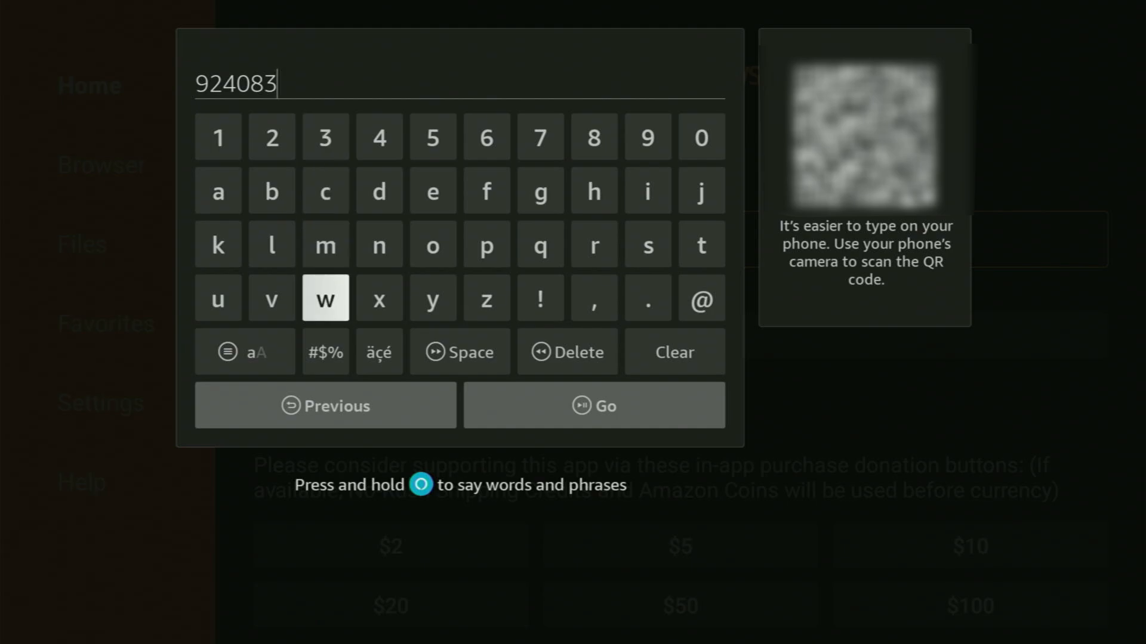
pyautogui.click(594, 406)
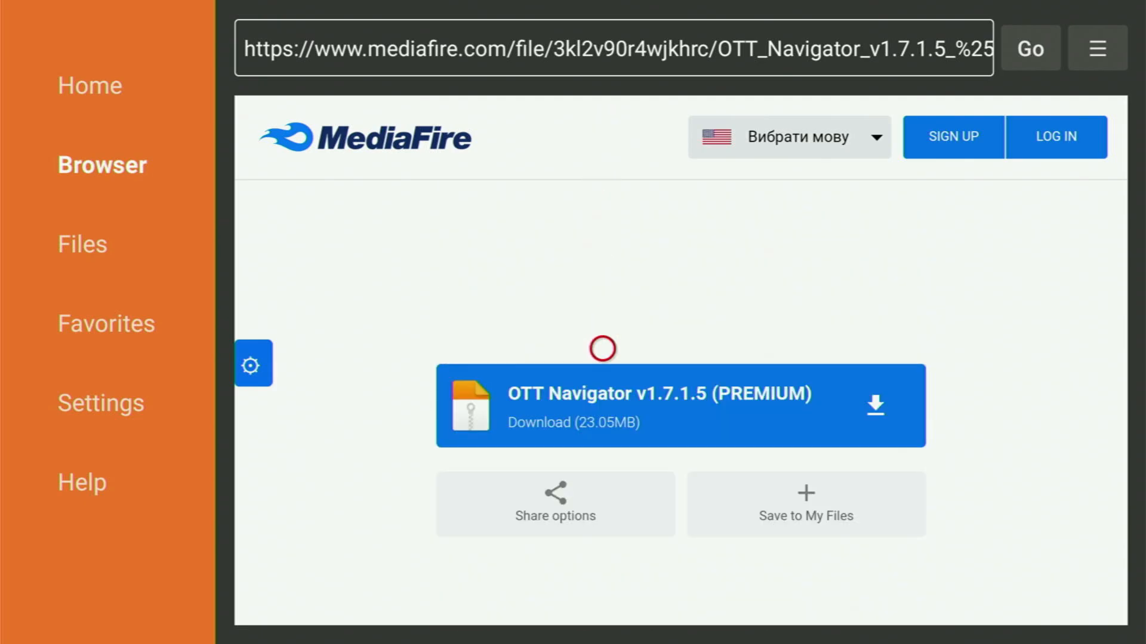
# Step: Download and install OTT Navigator v1.7.1.5 (PREMIUM), then delete the APK installer
pyautogui.click(678, 408)
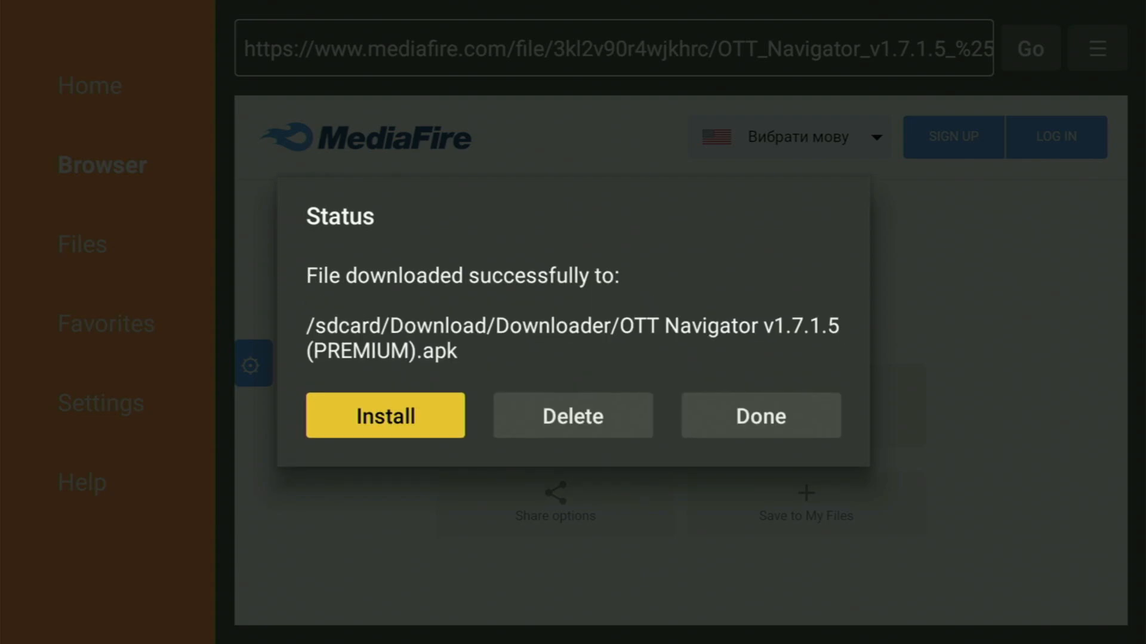
pyautogui.click(385, 415)
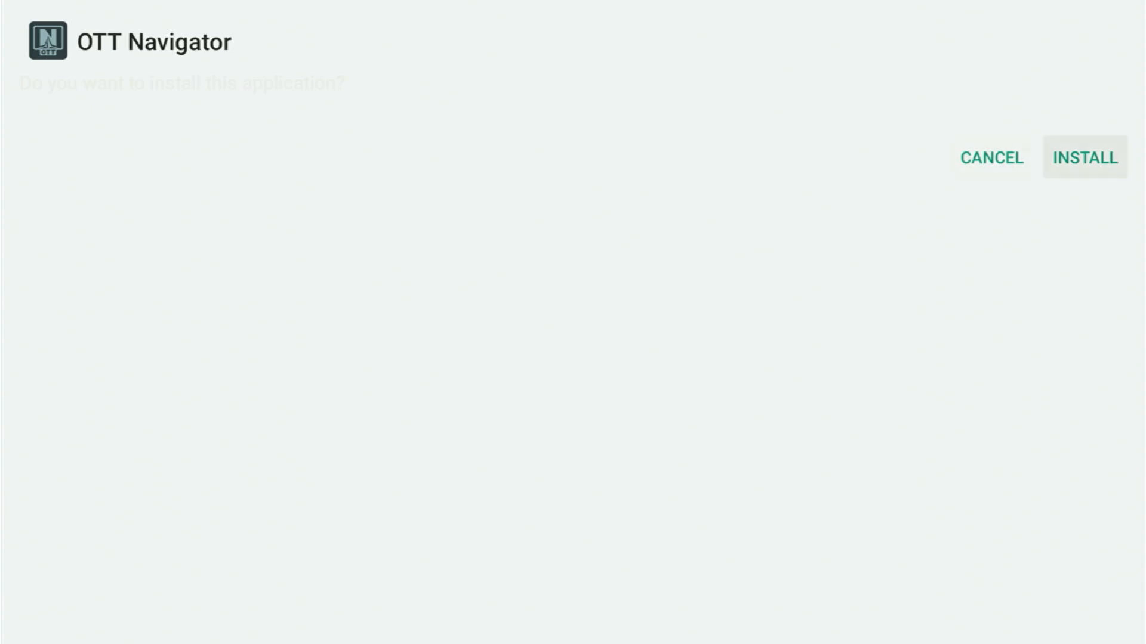
pyautogui.click(1084, 158)
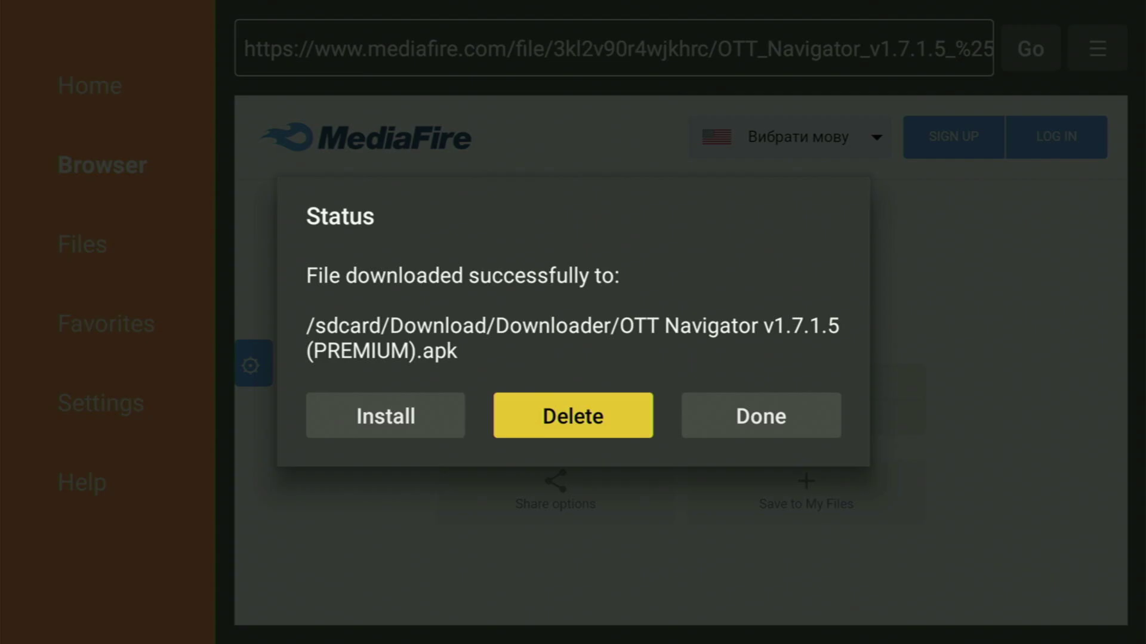
pyautogui.click(761, 415)
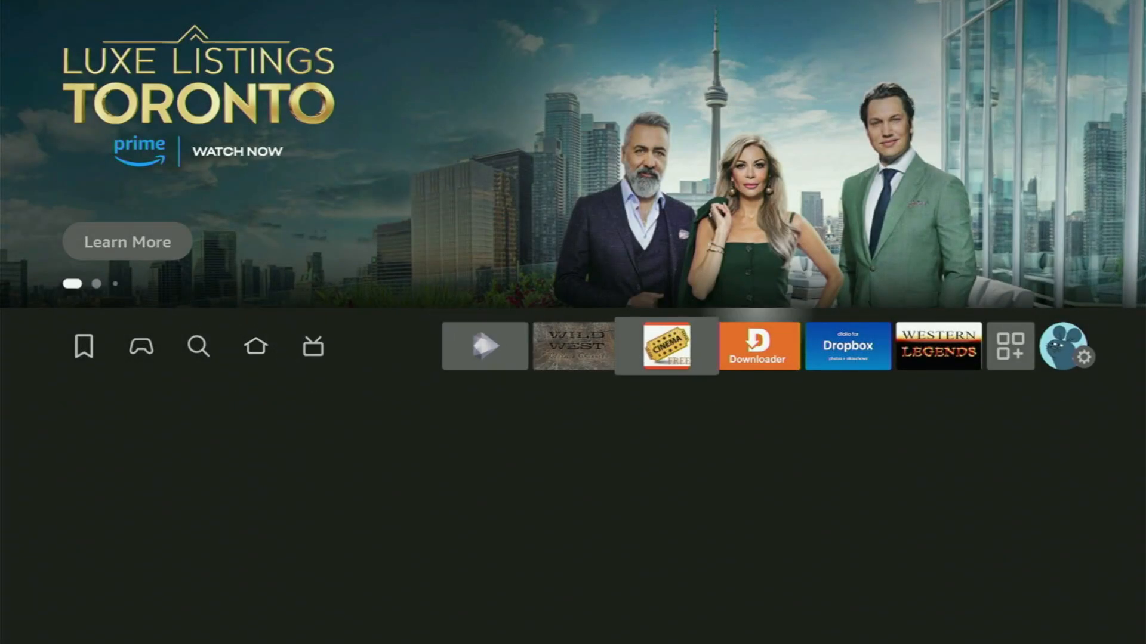
# Step: Move OTT Navigator to the front of the installed apps grid
pyautogui.click(1010, 346)
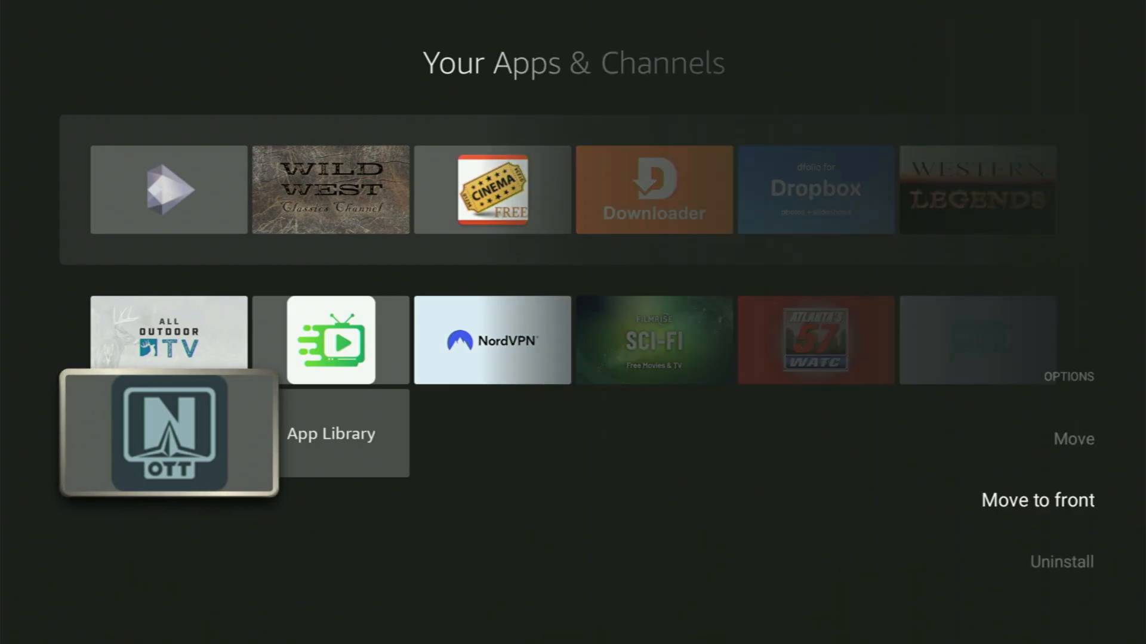
pyautogui.click(1037, 500)
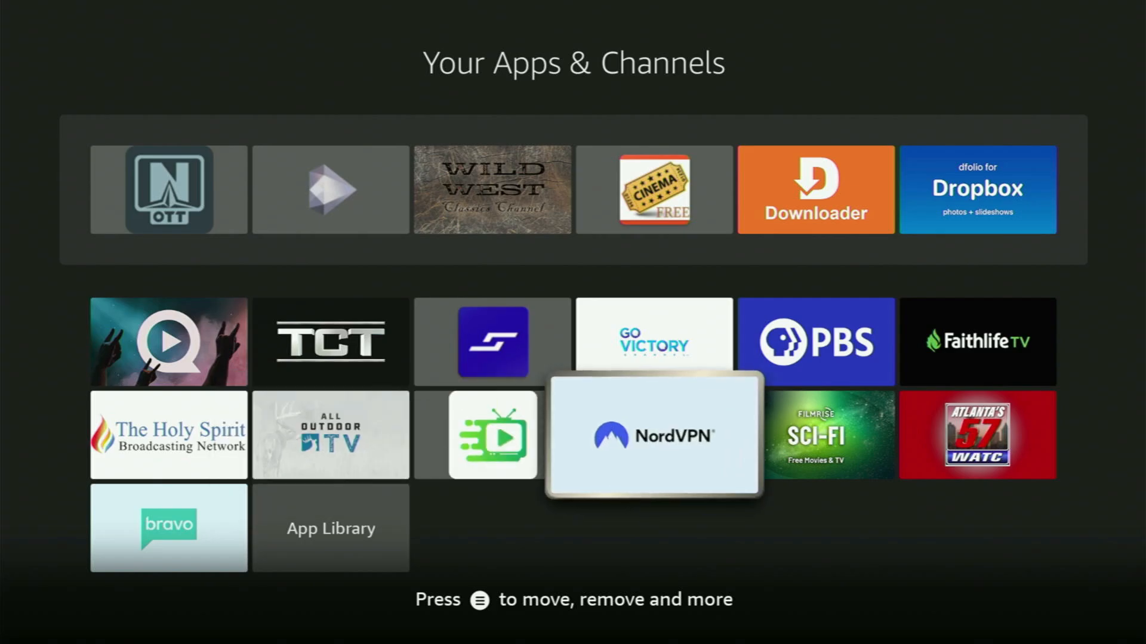
pyautogui.press('up')
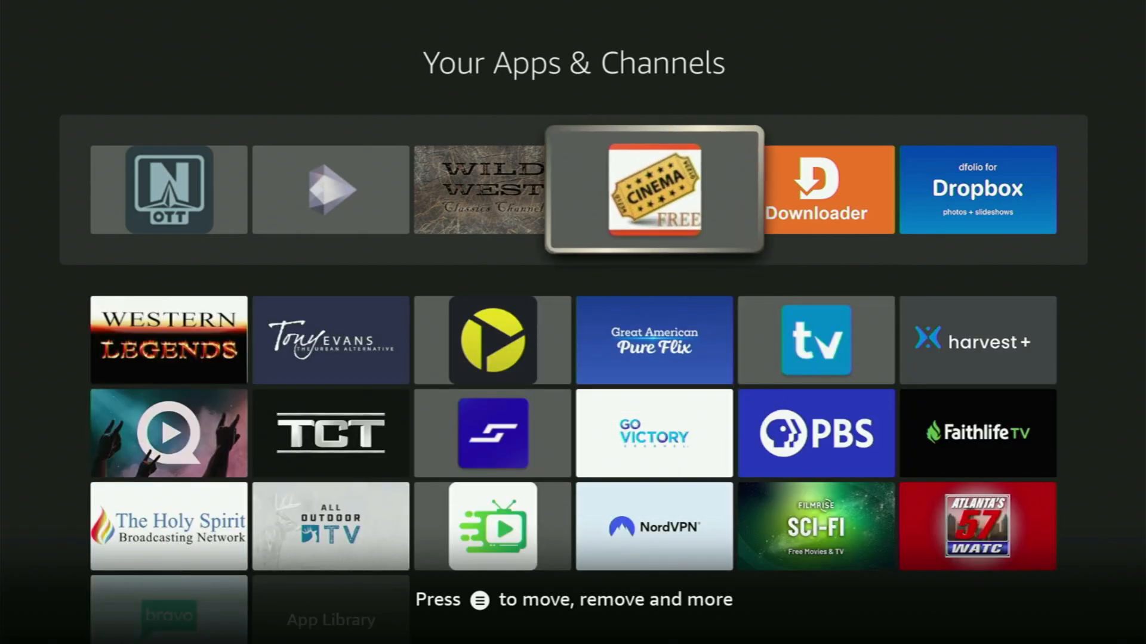
# Step: Launch OTT Navigator and apply the Xtream Codes provider with empty URL/Login/Password fields
pyautogui.click(654, 189)
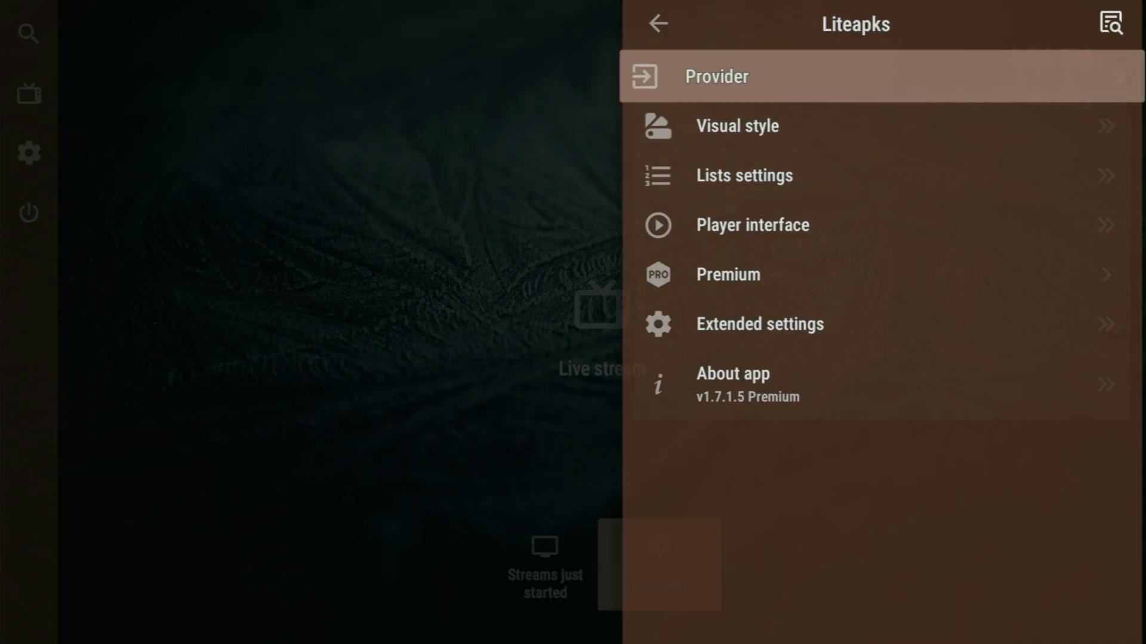
pyautogui.click(716, 77)
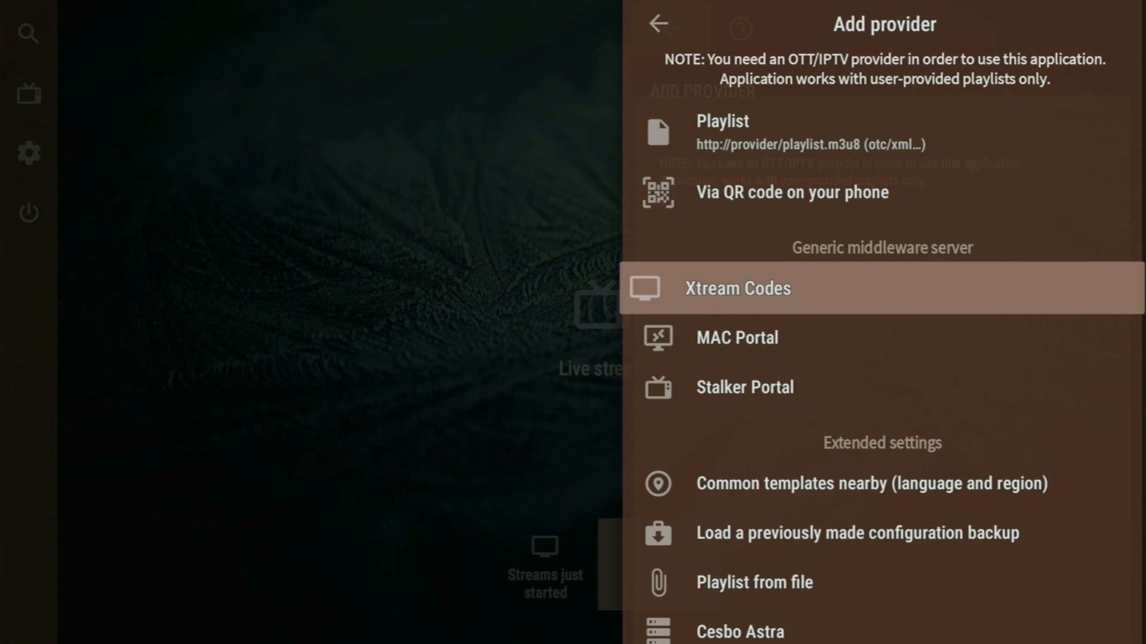
pyautogui.click(738, 287)
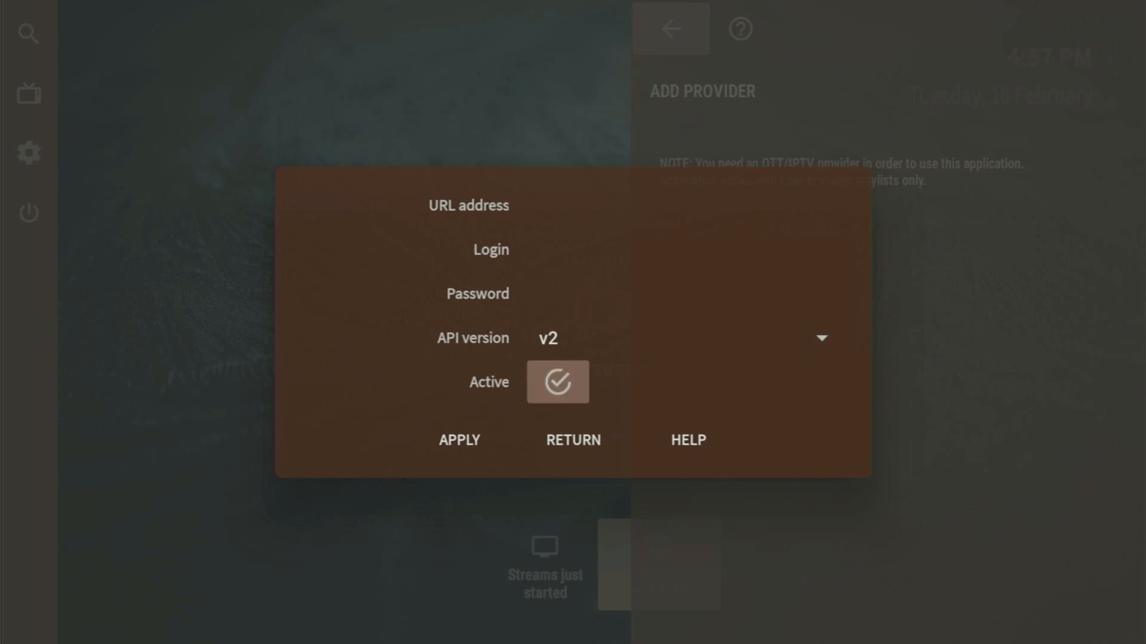
pyautogui.click(459, 440)
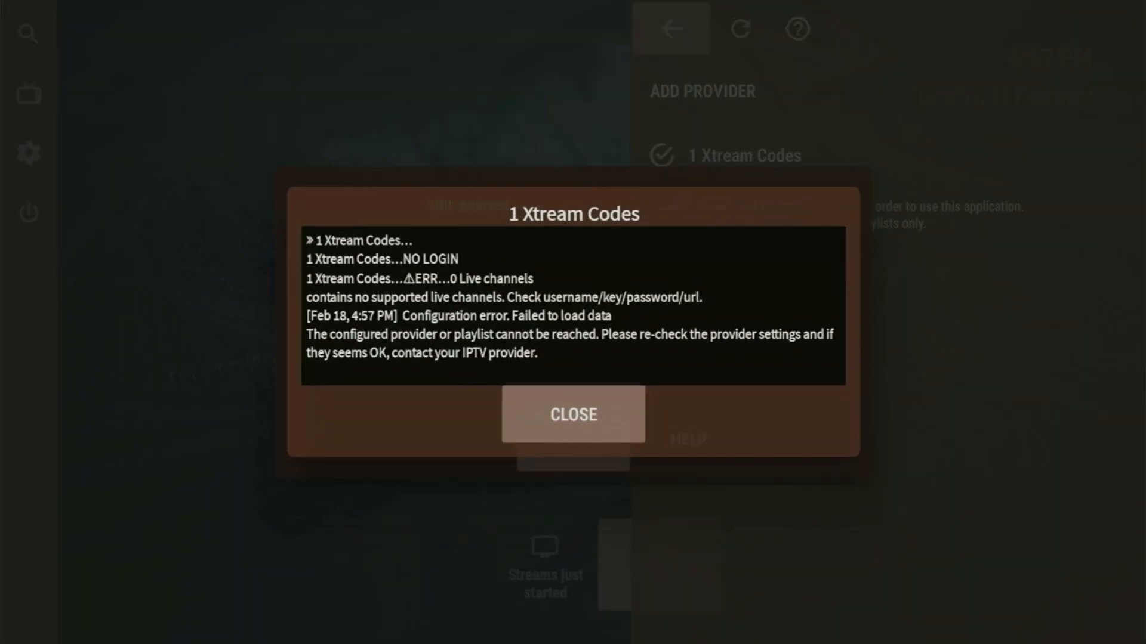